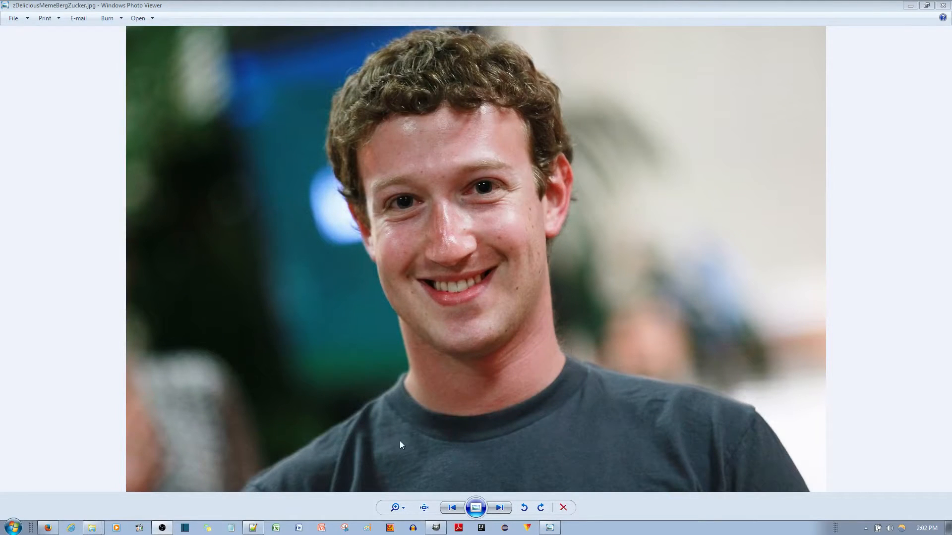
# Step: Browse from the original portrait to the lizard-skin version and on to the glowing brain image
pyautogui.click(451, 508)
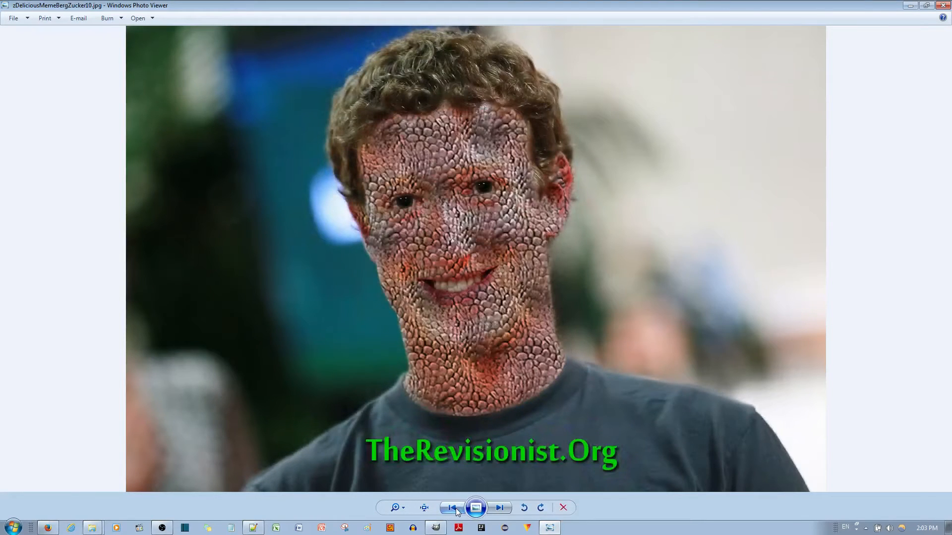
pyautogui.click(451, 507)
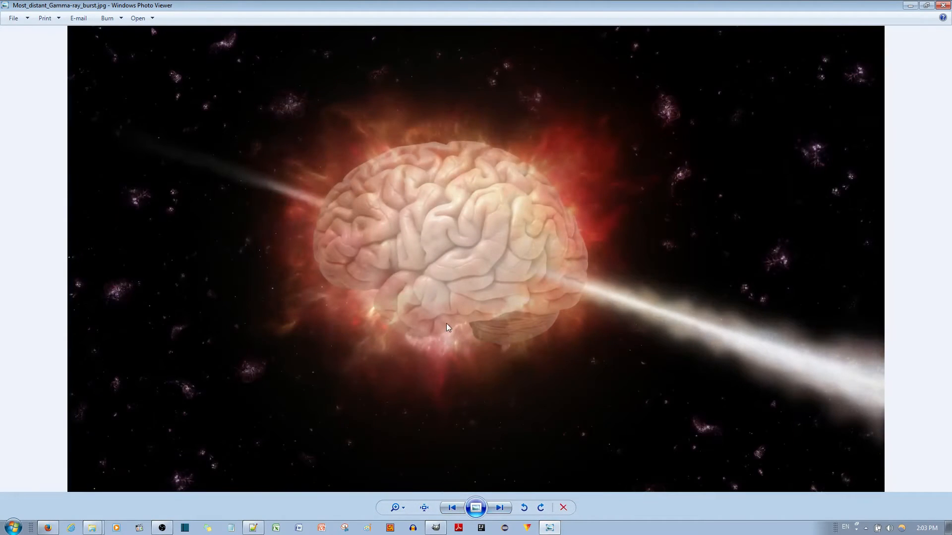
pyautogui.click(499, 508)
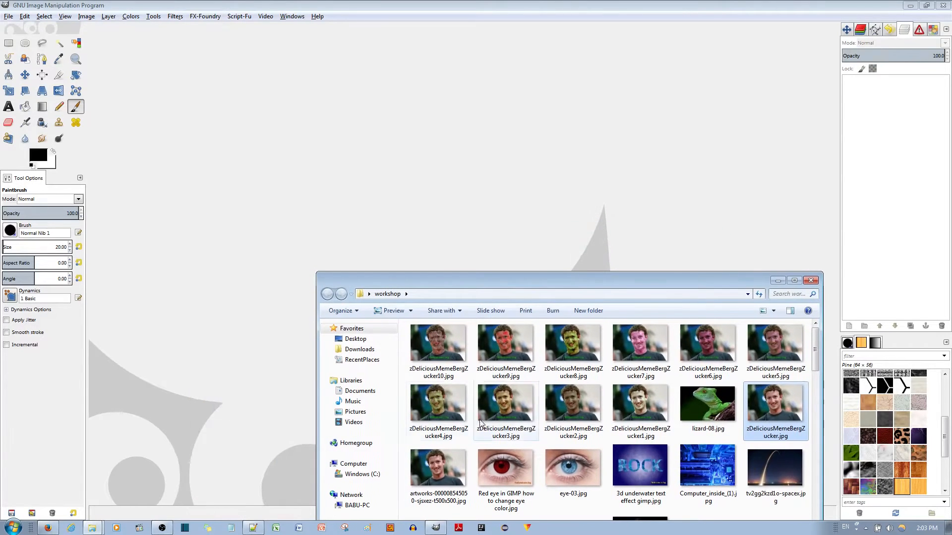
pyautogui.doubleClick(775, 408)
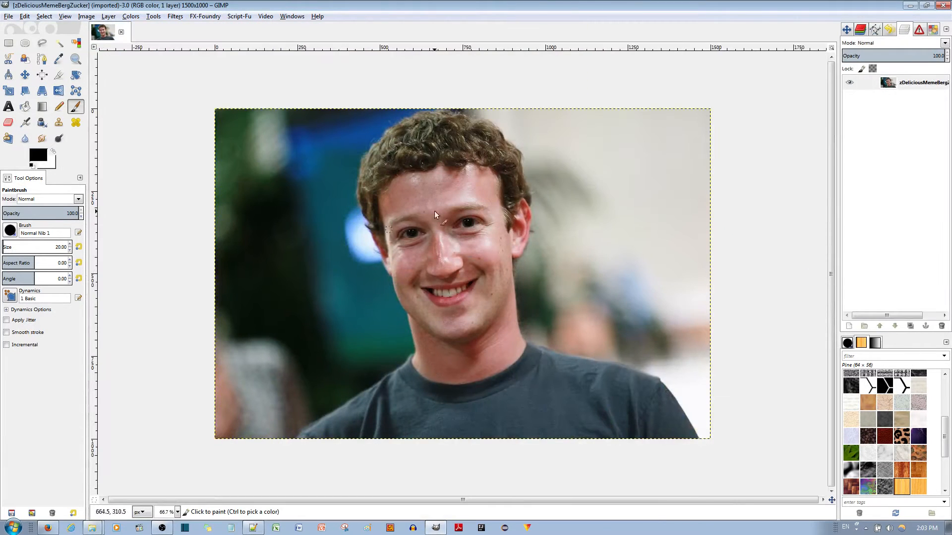
pyautogui.moveTo(479, 419)
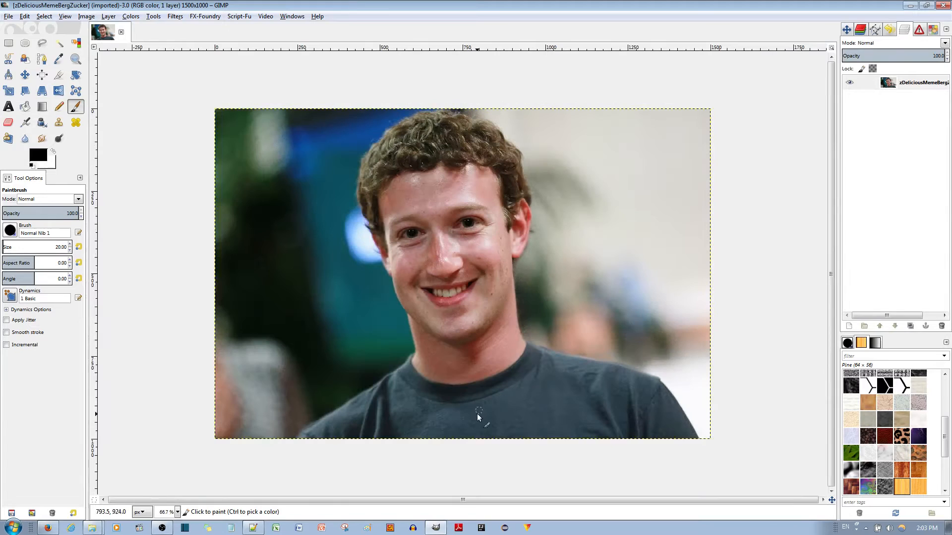
pyautogui.moveTo(449, 293)
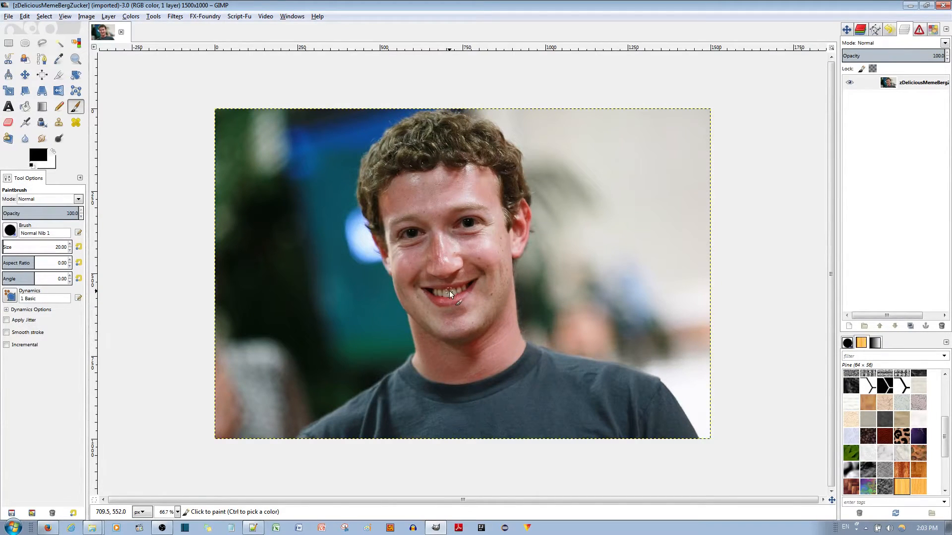
pyautogui.moveTo(524, 185)
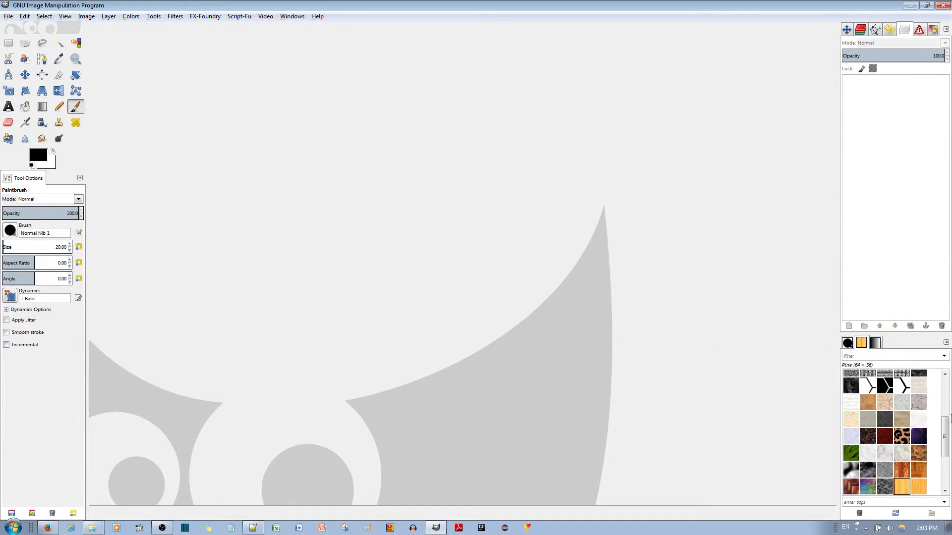
pyautogui.scroll(-3)
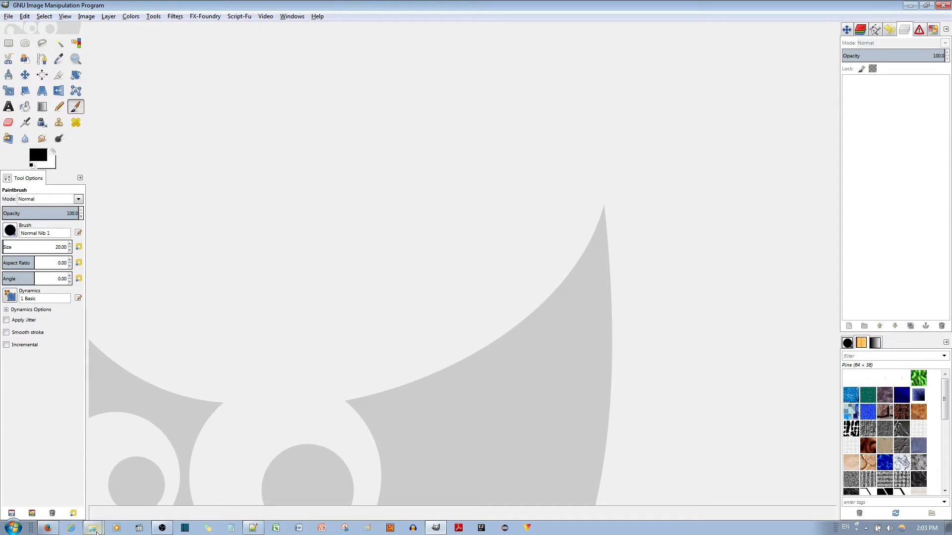
# Step: Load lizard-08.jpg and crop it with a fixed 1:1 aspect ratio to a square of green scales
pyautogui.click(93, 528)
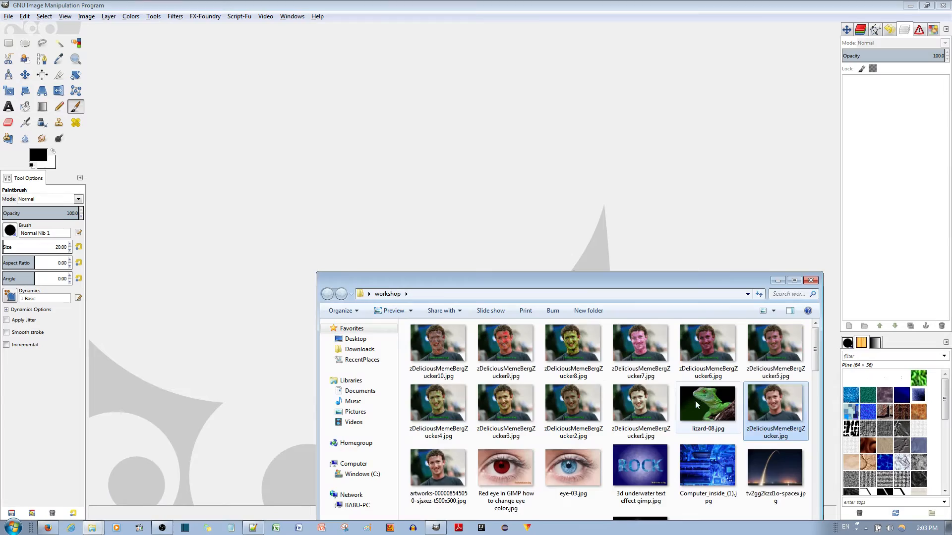
pyautogui.doubleClick(706, 402)
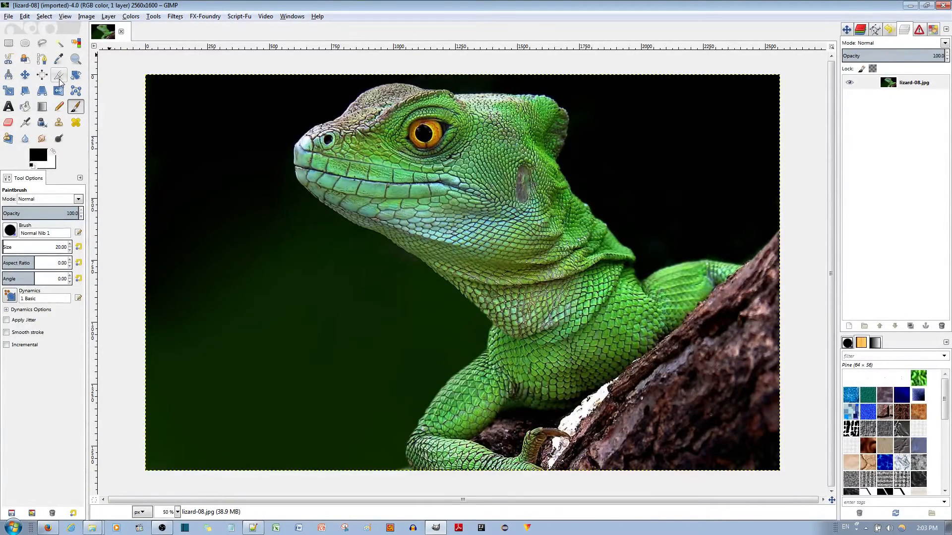
pyautogui.click(59, 75)
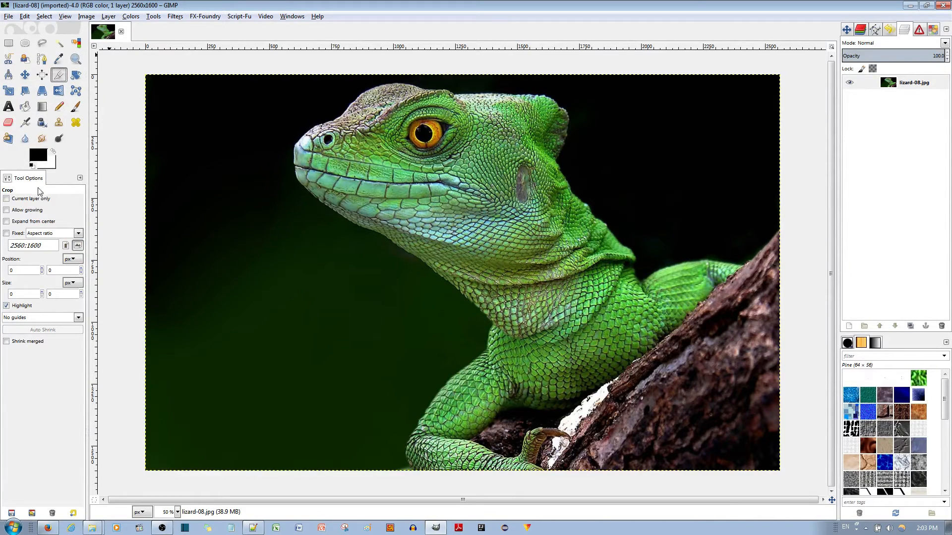
pyautogui.tripleClick(30, 246)
pyautogui.write('1:1')
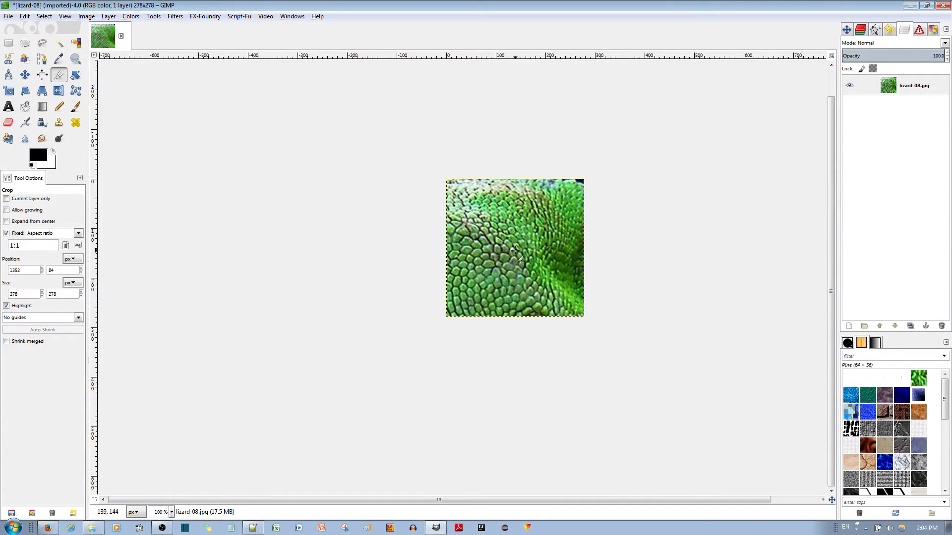
pyautogui.moveTo(251, 95)
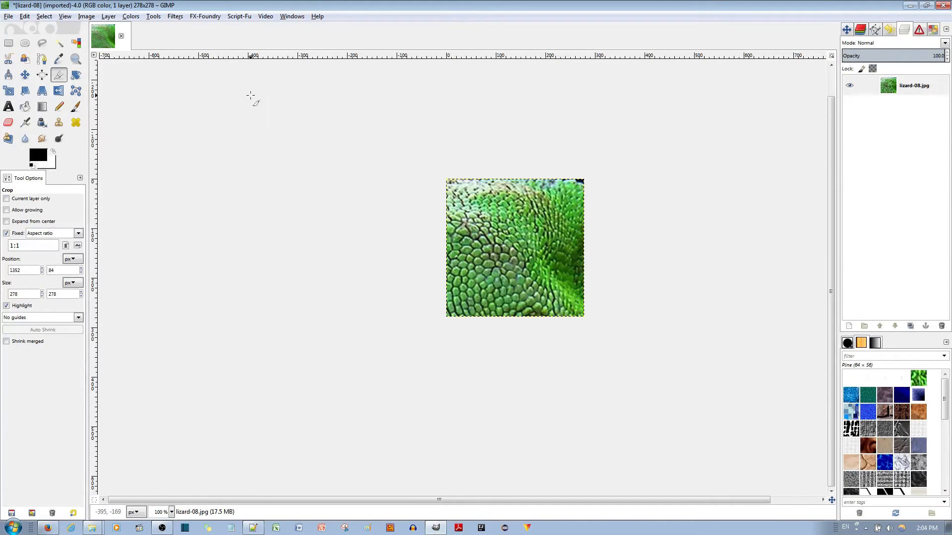
pyautogui.moveTo(269, 117)
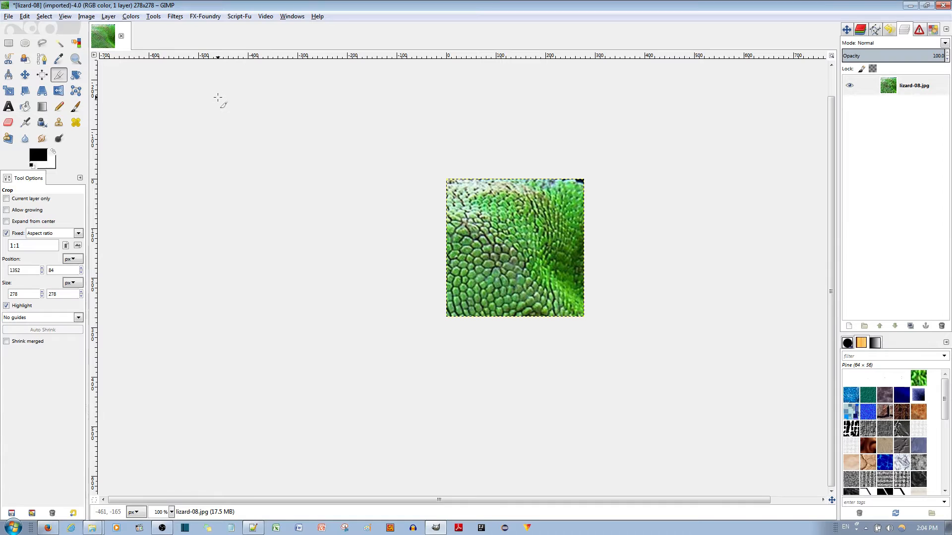
pyautogui.moveTo(406, 209)
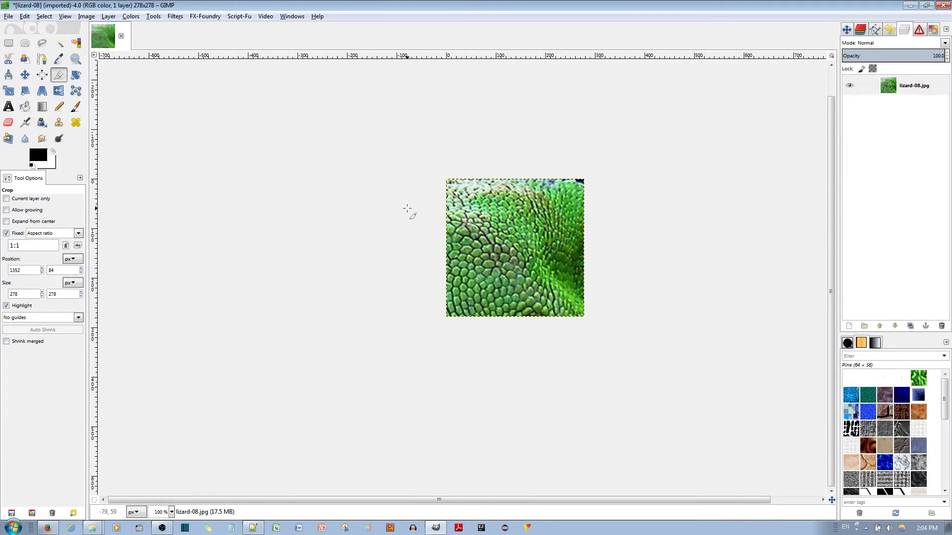
pyautogui.moveTo(234, 120)
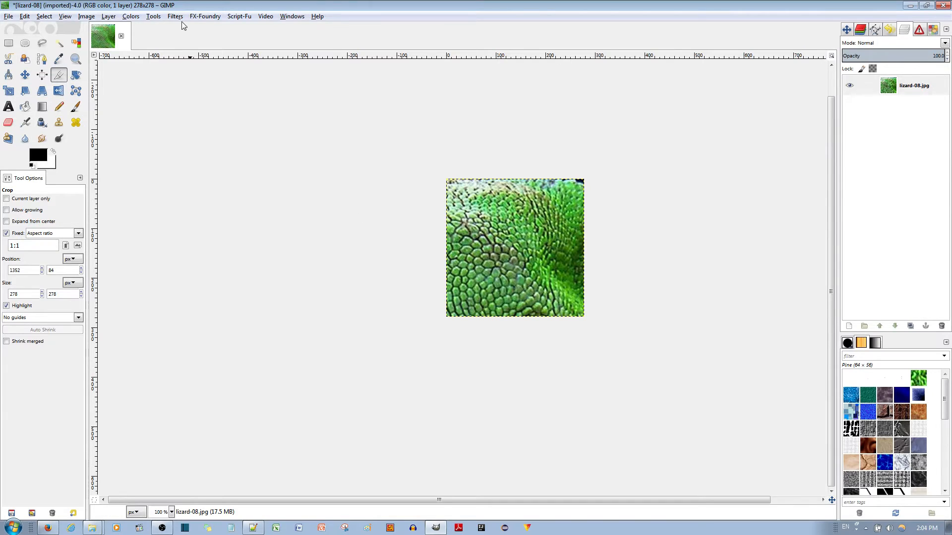
# Step: Apply Unsharp Mask to the scale patch, then Make Seamless so its edges tile
pyautogui.click(175, 16)
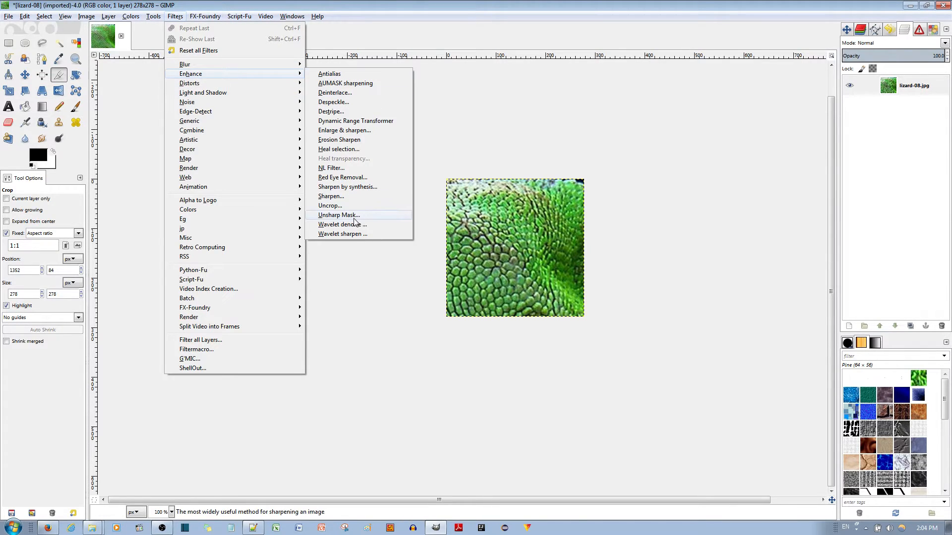
pyautogui.click(339, 215)
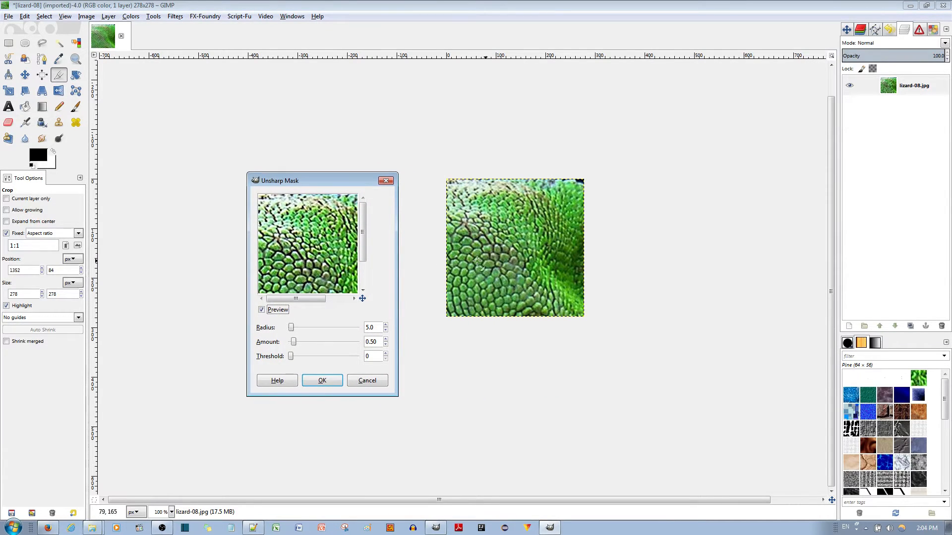
pyautogui.moveTo(243, 354)
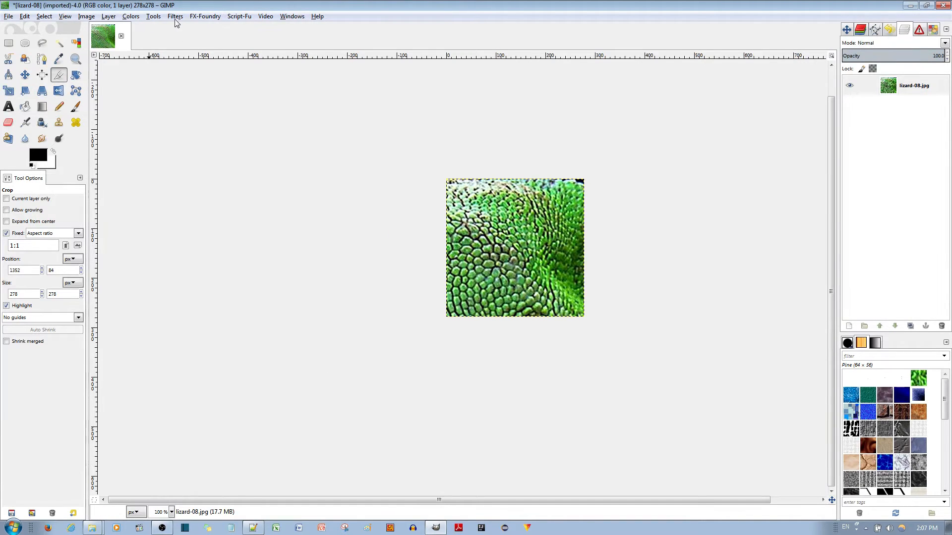
pyautogui.click(175, 16)
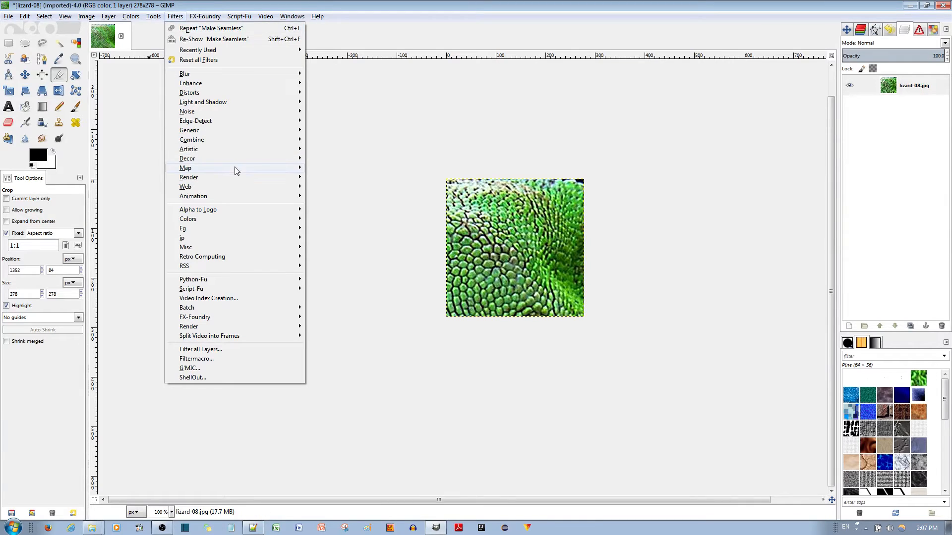
pyautogui.moveTo(289, 170)
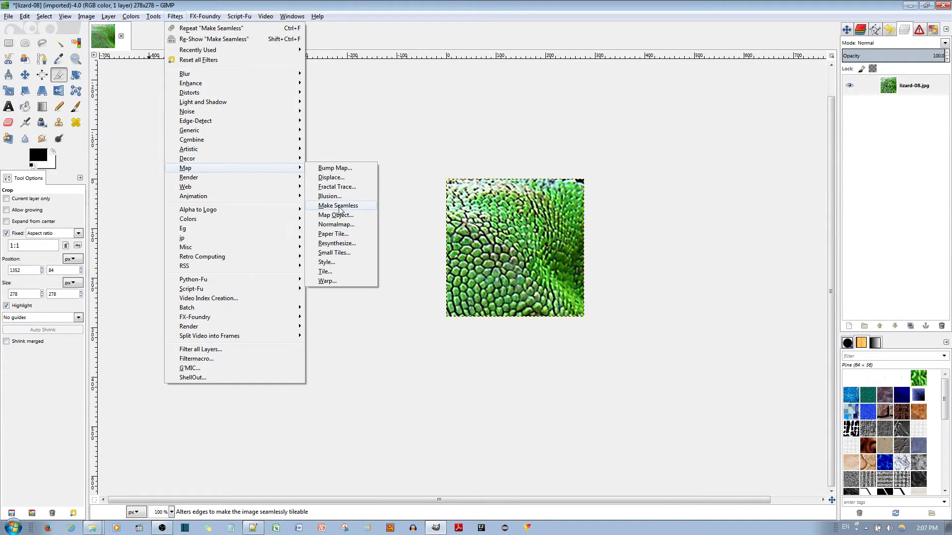
pyautogui.click(338, 205)
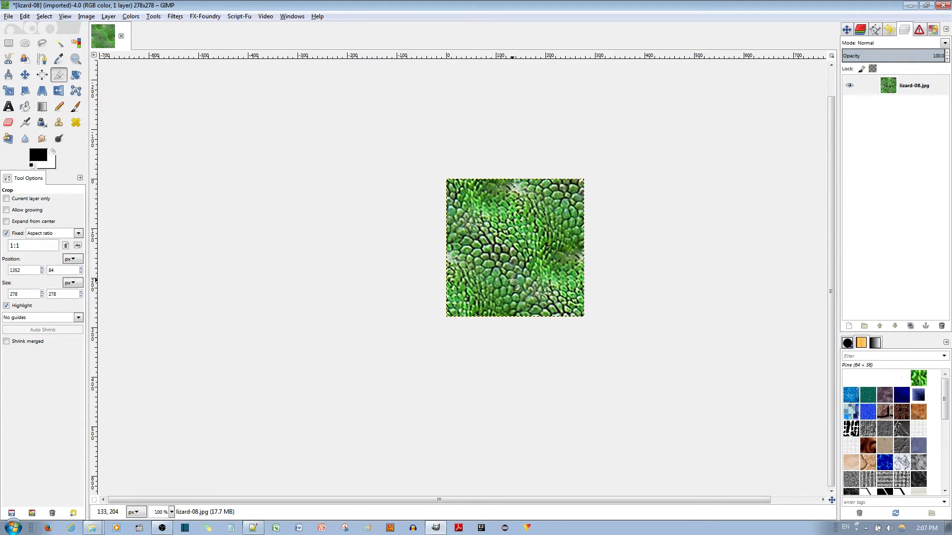
pyautogui.moveTo(418, 211)
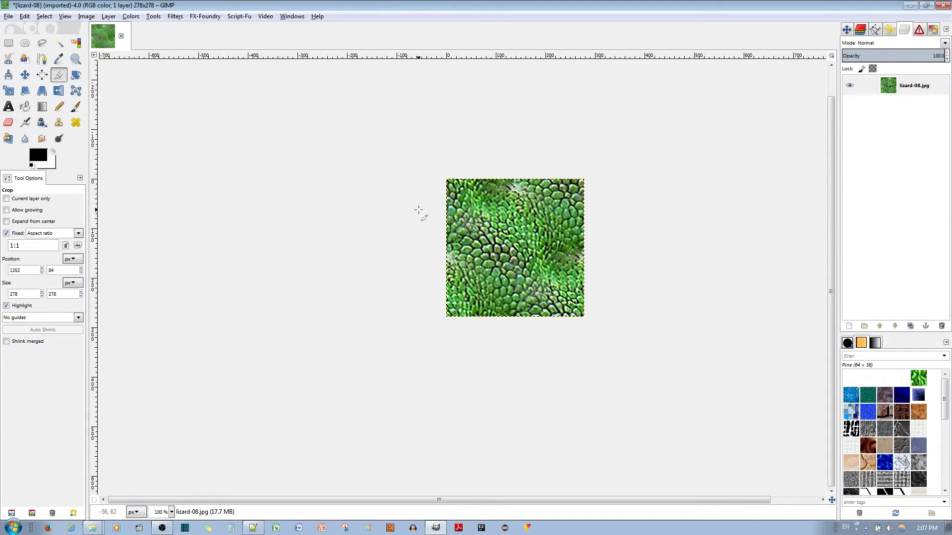
pyautogui.moveTo(490, 435)
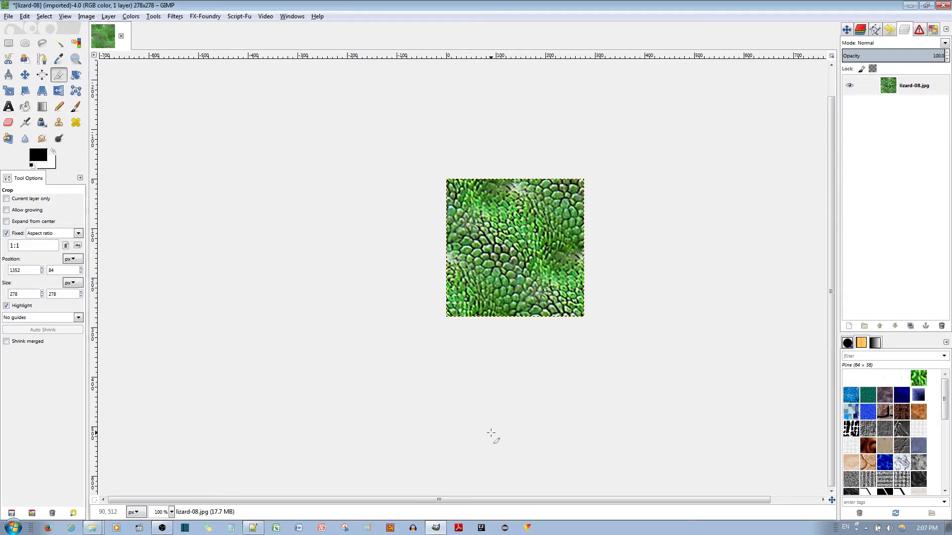
pyautogui.moveTo(382, 240)
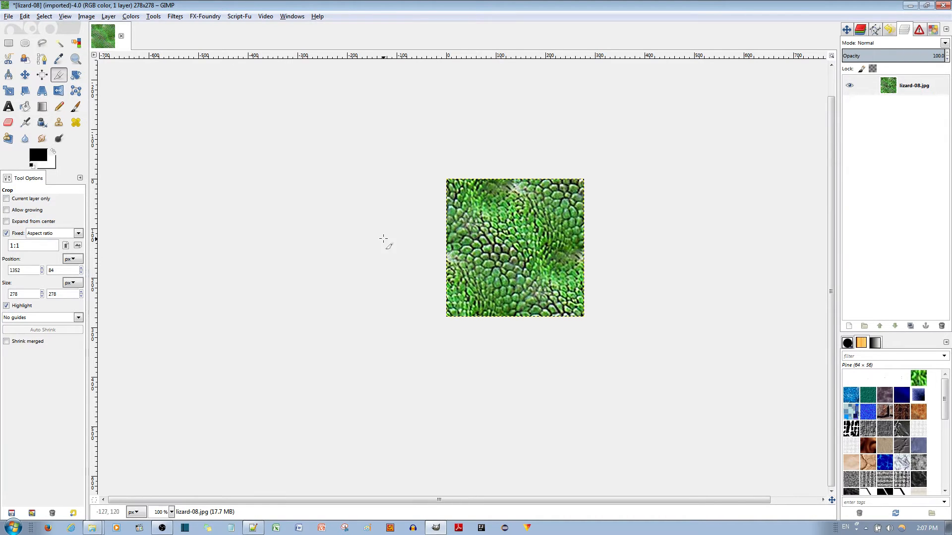
# Step: Export the patch to .gimp-2.8/patterns as alizardskin.pat, replacing the existing file
pyautogui.click(9, 16)
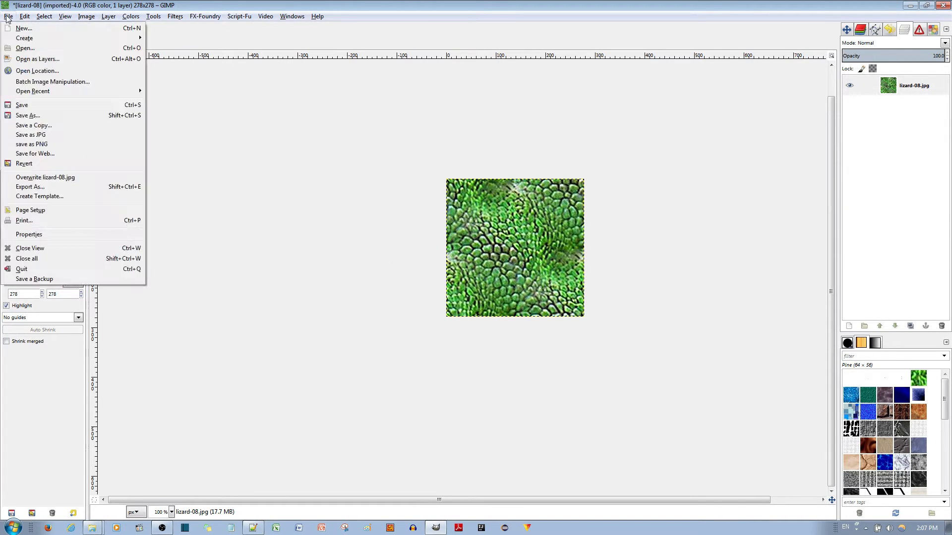
pyautogui.click(29, 186)
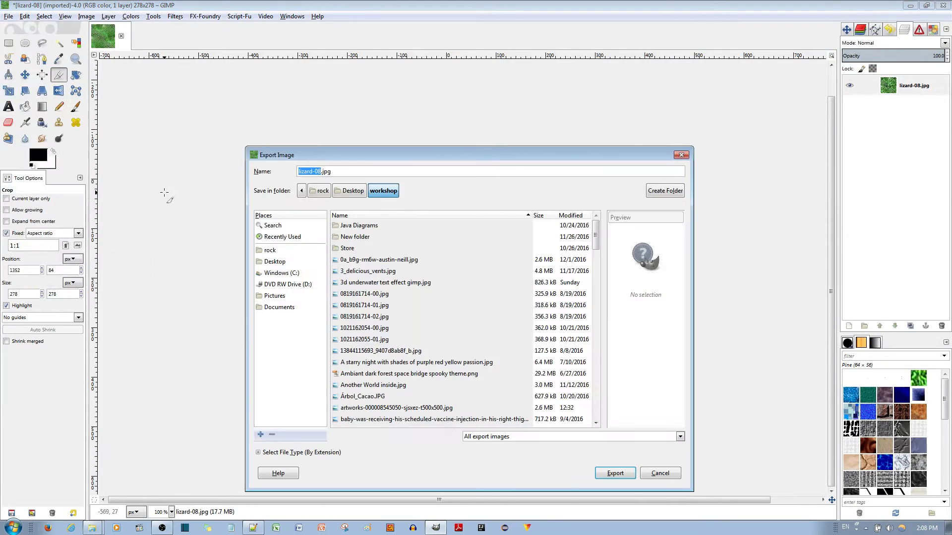
pyautogui.moveTo(300, 184)
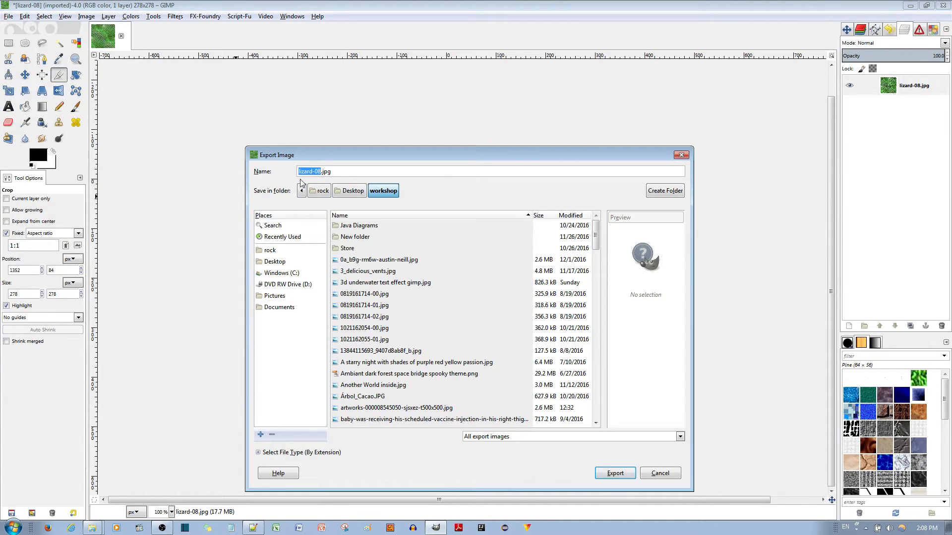
pyautogui.moveTo(614, 486)
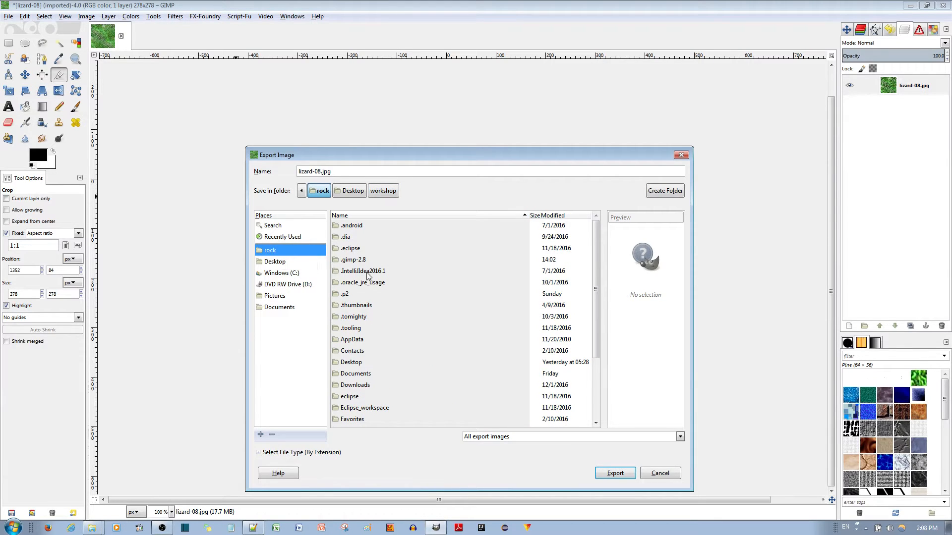
pyautogui.moveTo(348, 238)
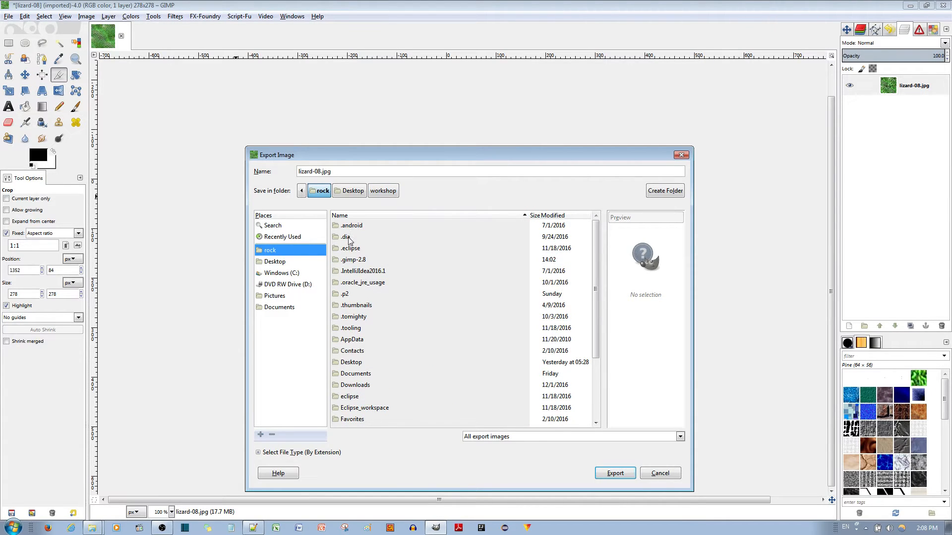
pyautogui.moveTo(355, 263)
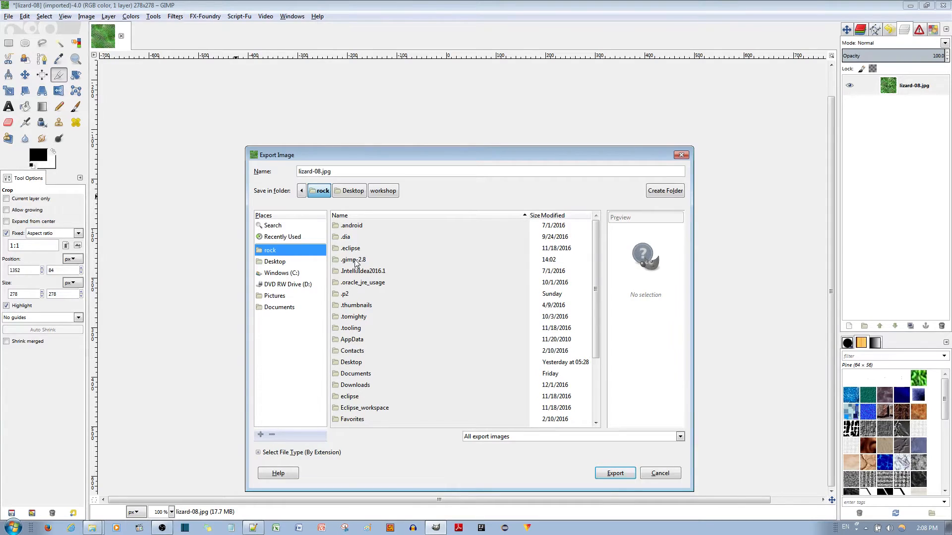
pyautogui.doubleClick(352, 260)
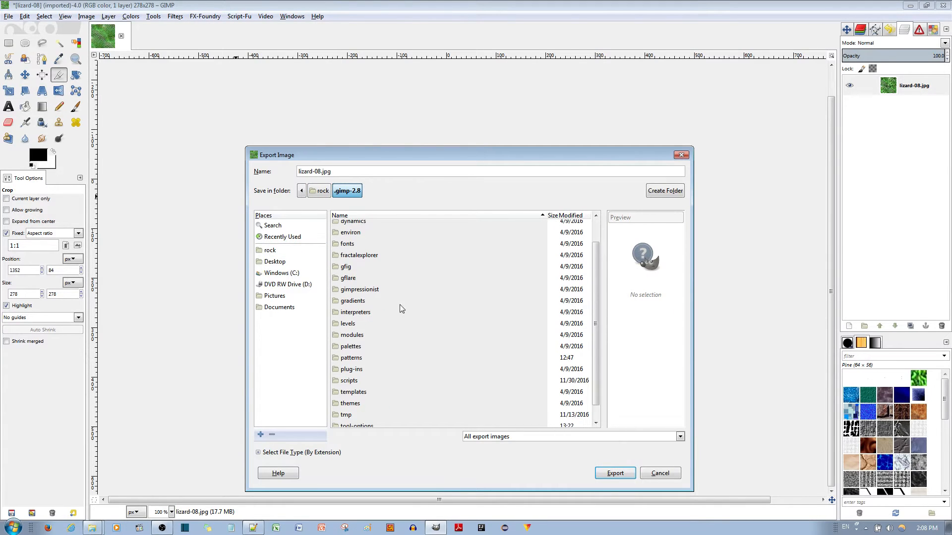
pyautogui.scroll(3)
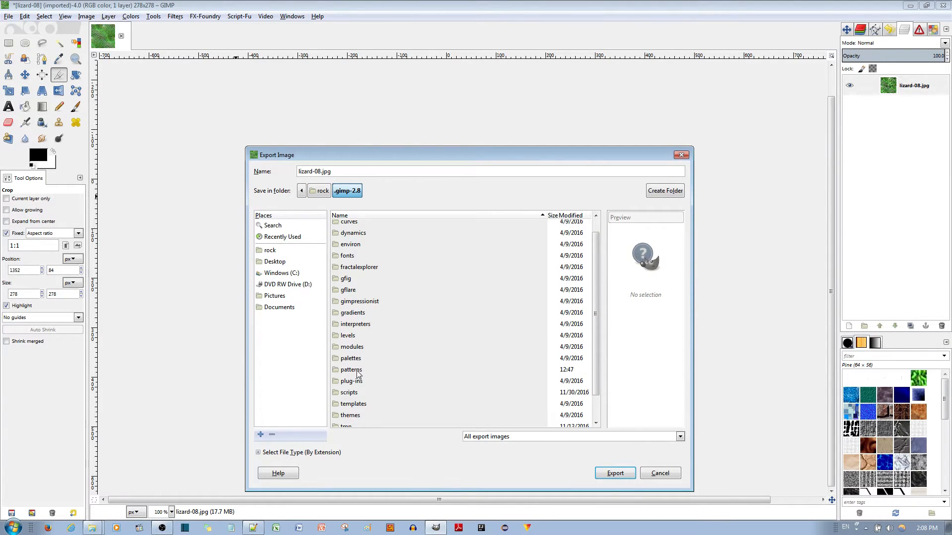
pyautogui.doubleClick(351, 369)
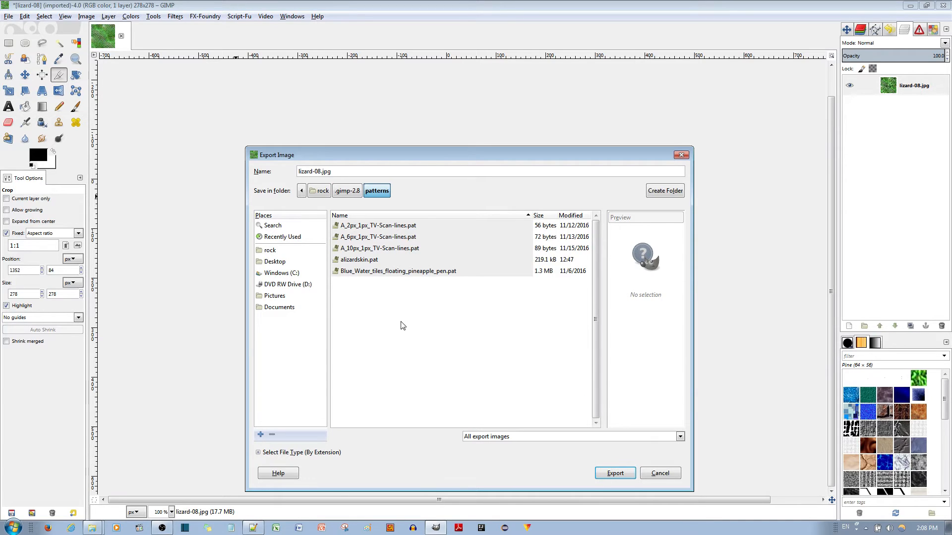
pyautogui.moveTo(442, 363)
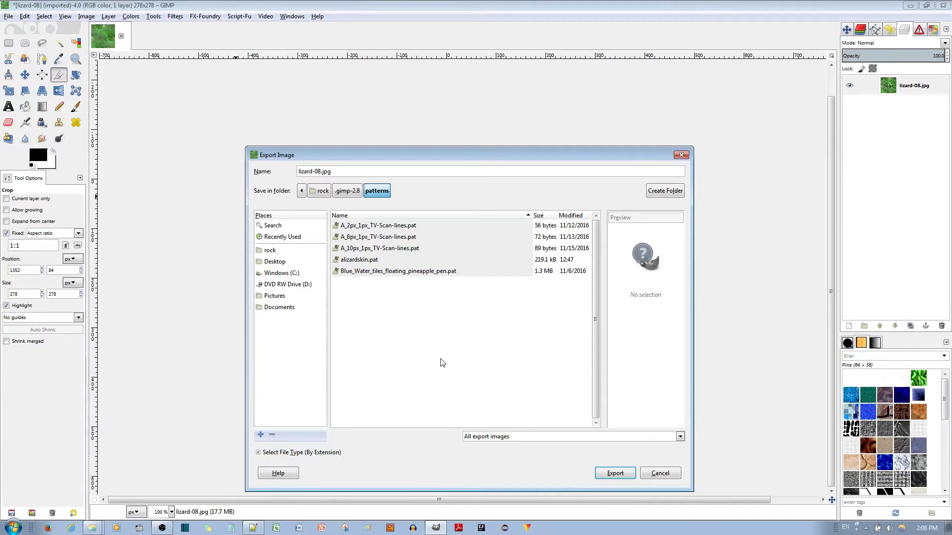
pyautogui.click(359, 259)
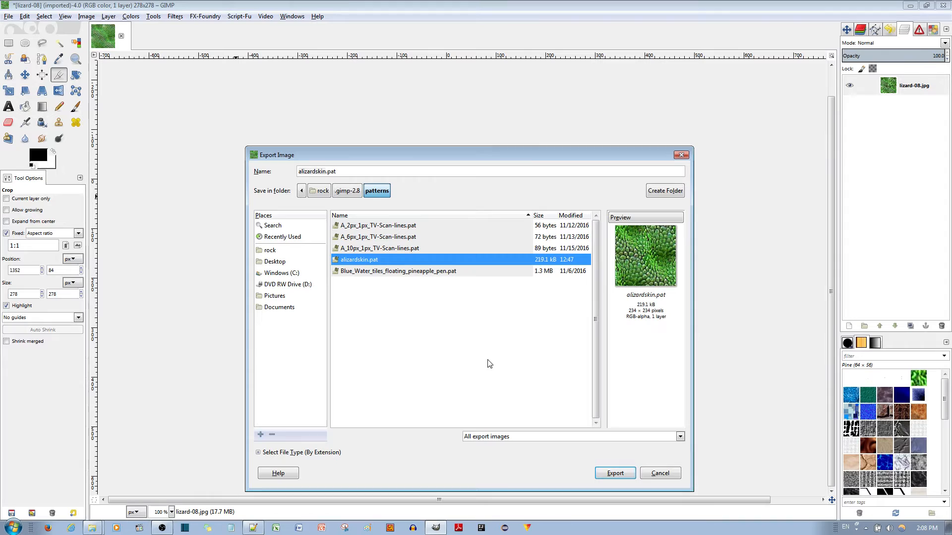
pyautogui.moveTo(362, 173)
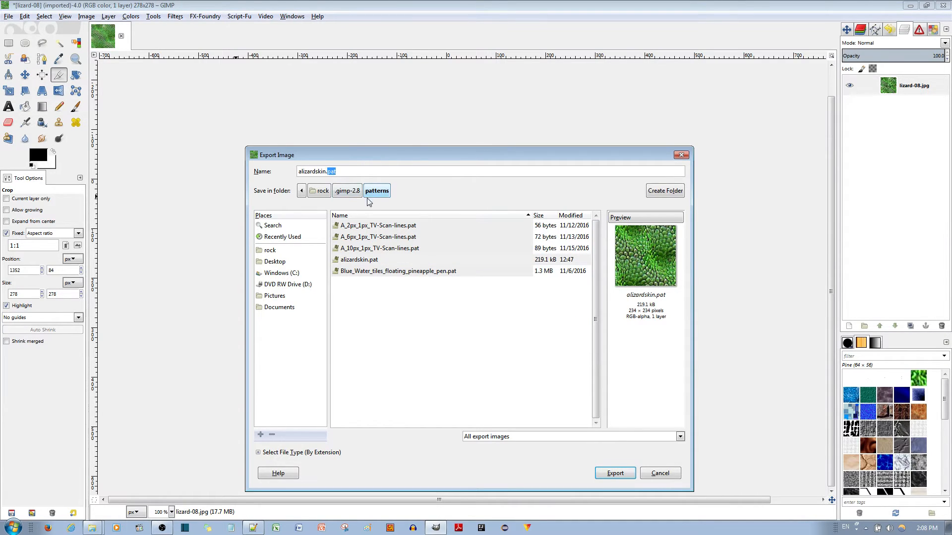
pyautogui.click(614, 473)
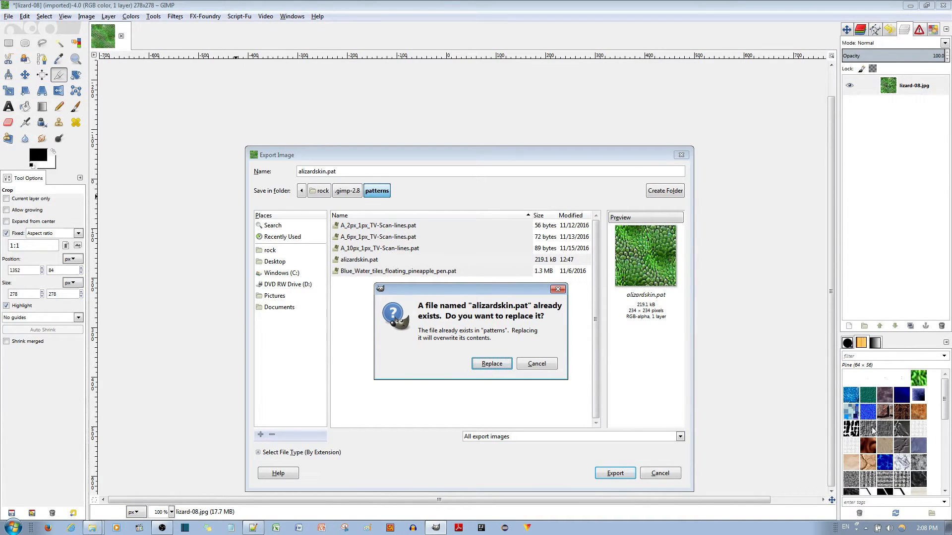
pyautogui.click(491, 363)
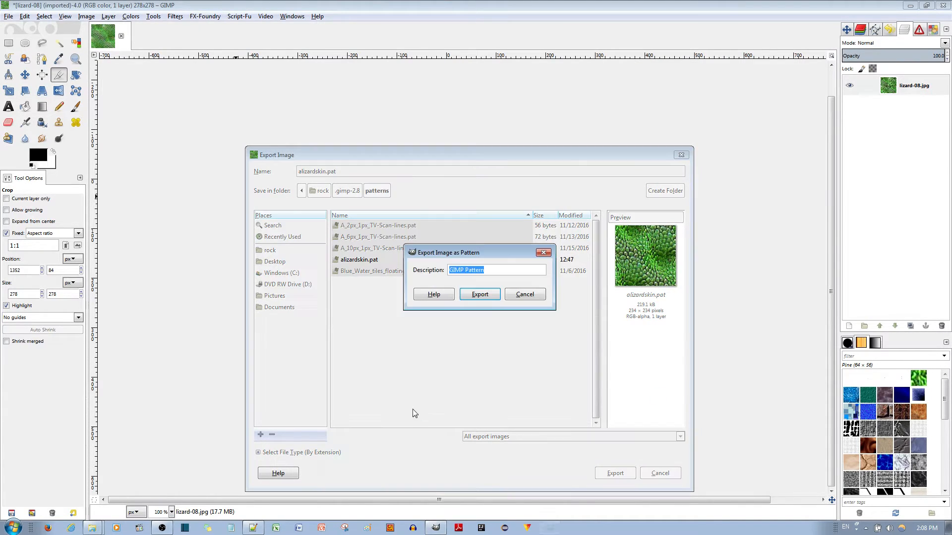
# Step: Give the pattern the description 'alizardskin', finish the export and make it the current pattern
pyautogui.write('a')
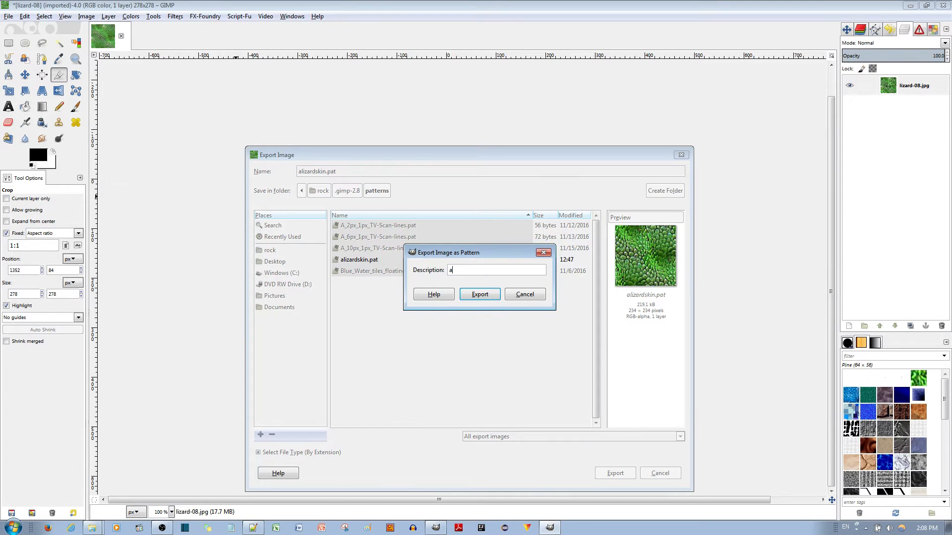
pyautogui.write('lizard')
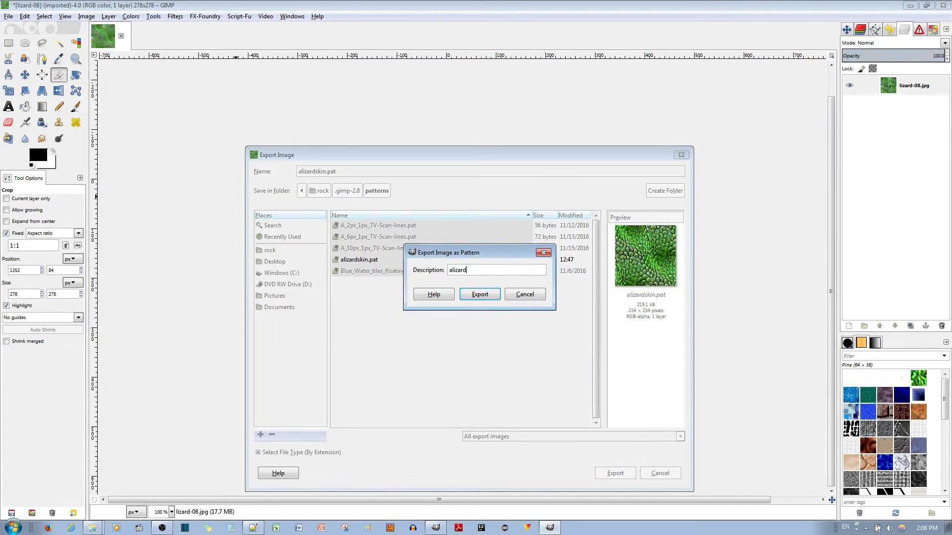
pyautogui.write('skin')
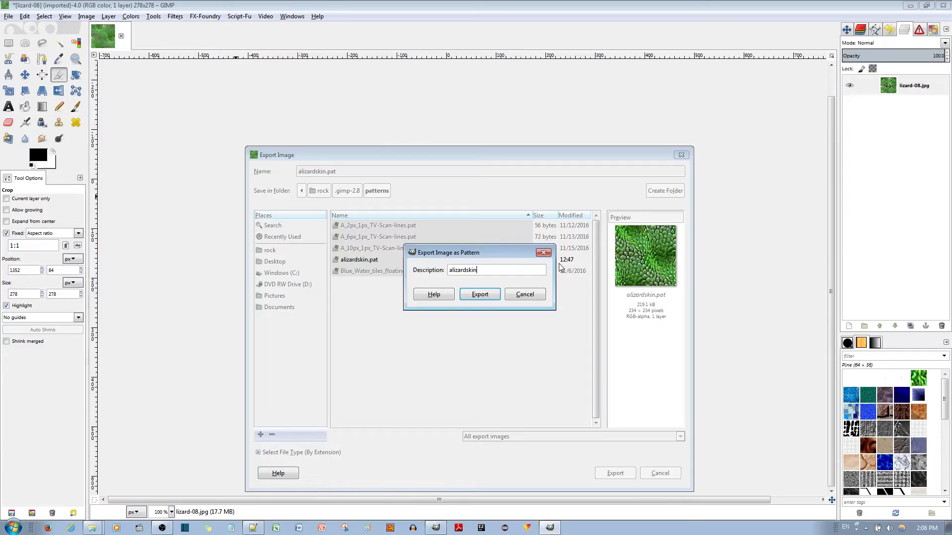
pyautogui.click(479, 294)
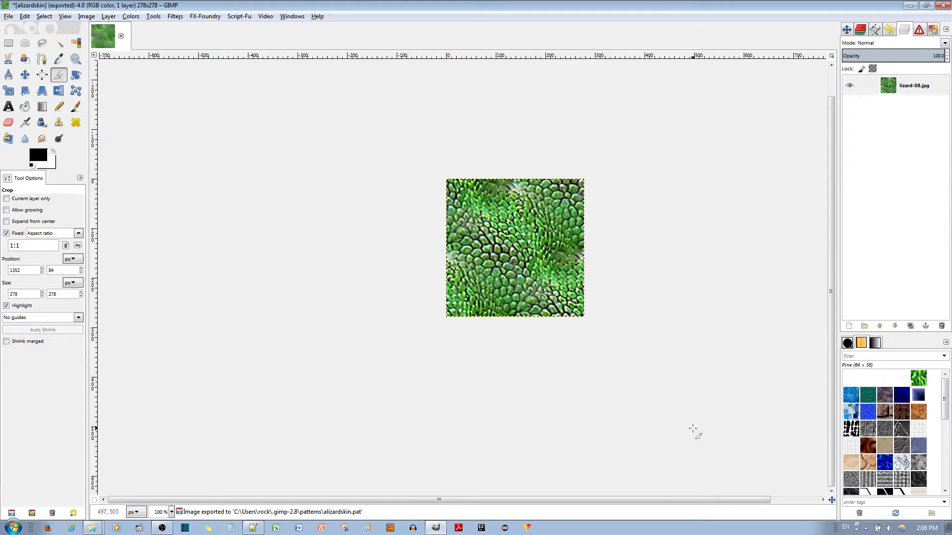
pyautogui.scroll(-3)
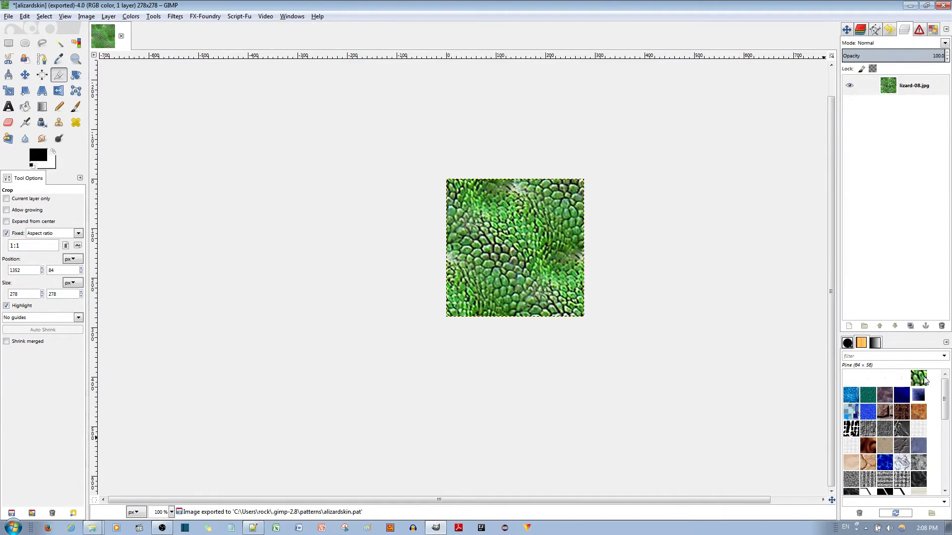
pyautogui.click(918, 377)
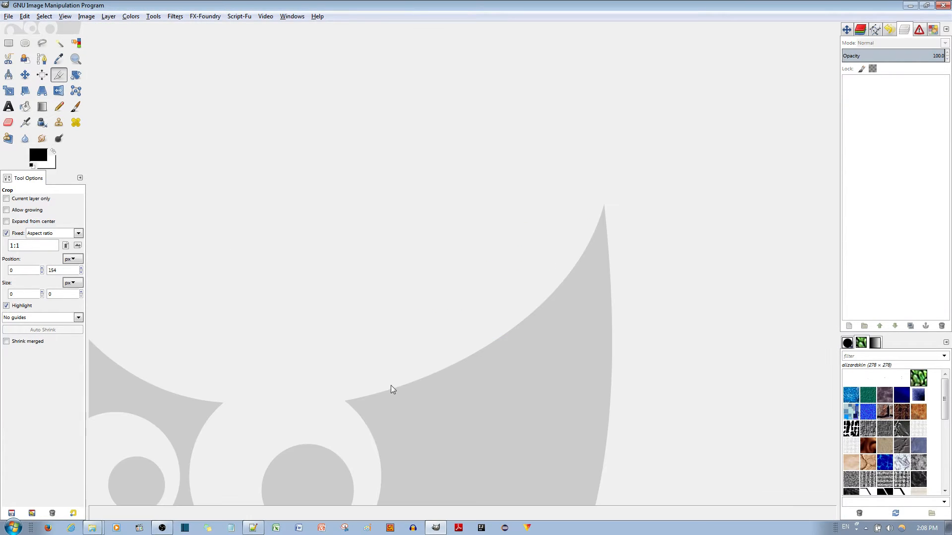
# Step: Load the smiling portrait JPG from the workshop folder into GIMP
pyautogui.click(25, 106)
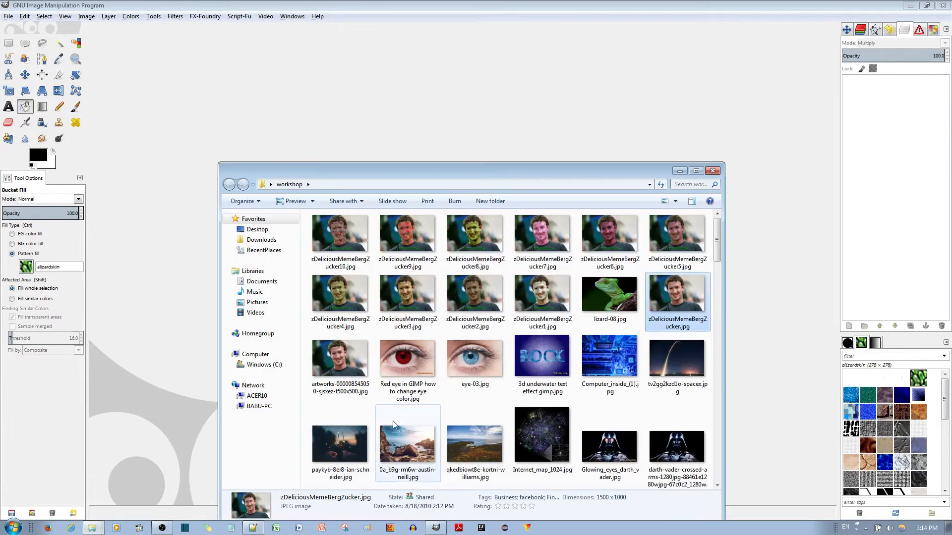
pyautogui.doubleClick(678, 296)
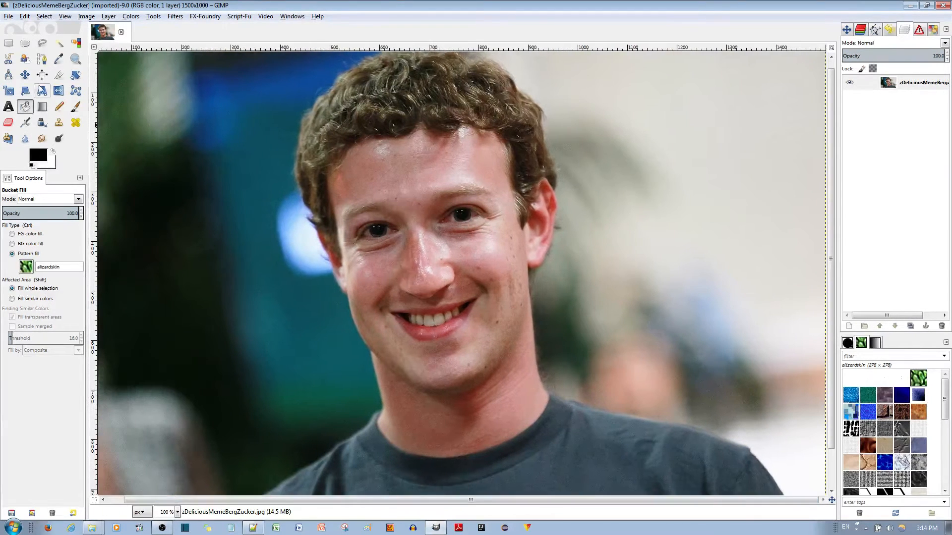
# Step: With Foreground Select, outline the head and mark the hair along the hairline as background
pyautogui.click(25, 59)
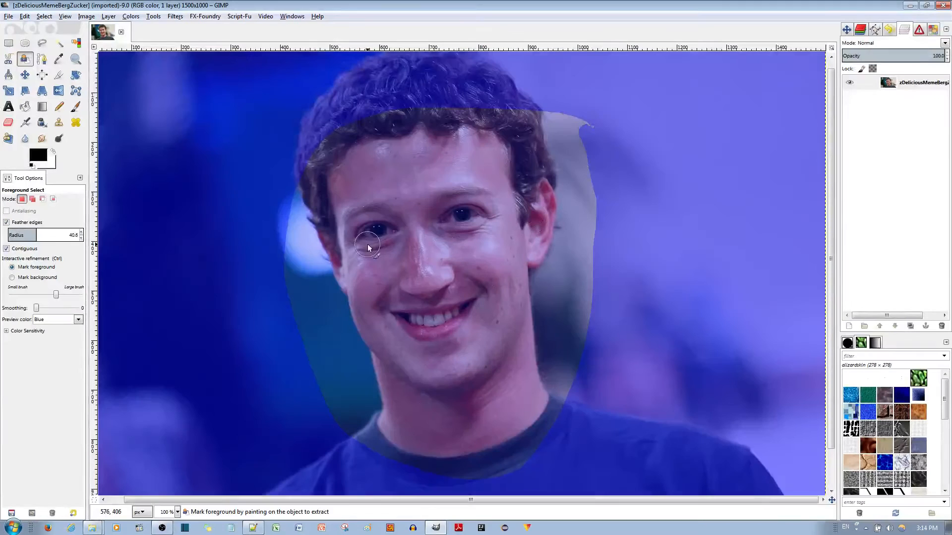
pyautogui.moveTo(365, 179)
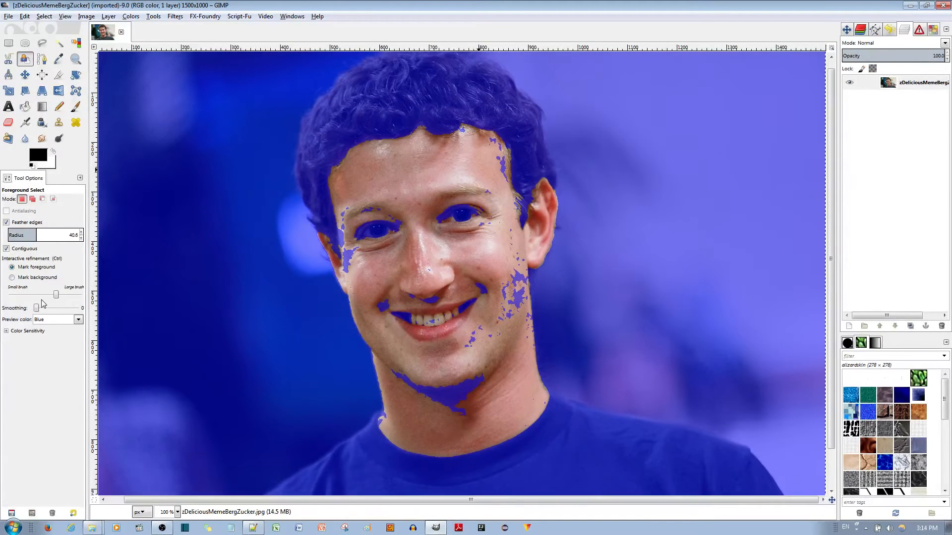
pyautogui.moveTo(38, 308)
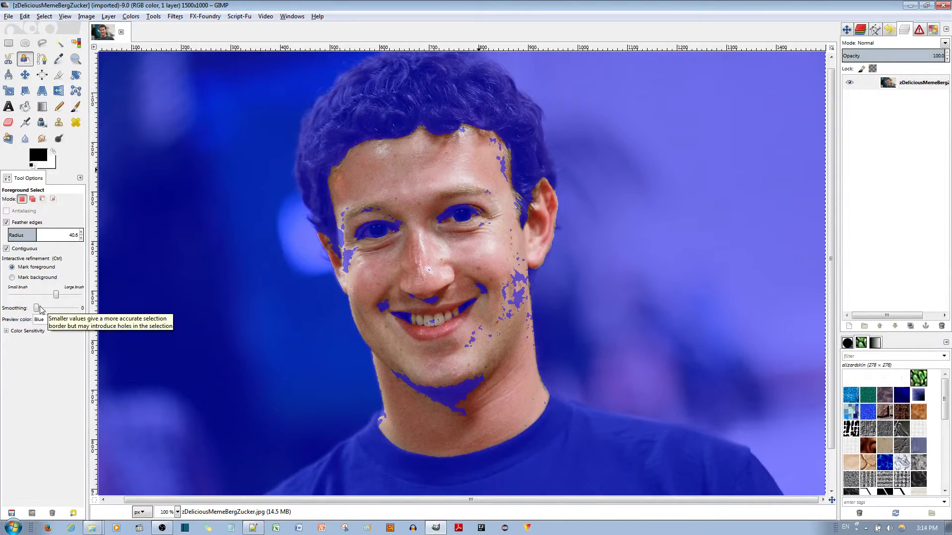
pyautogui.moveTo(101, 255)
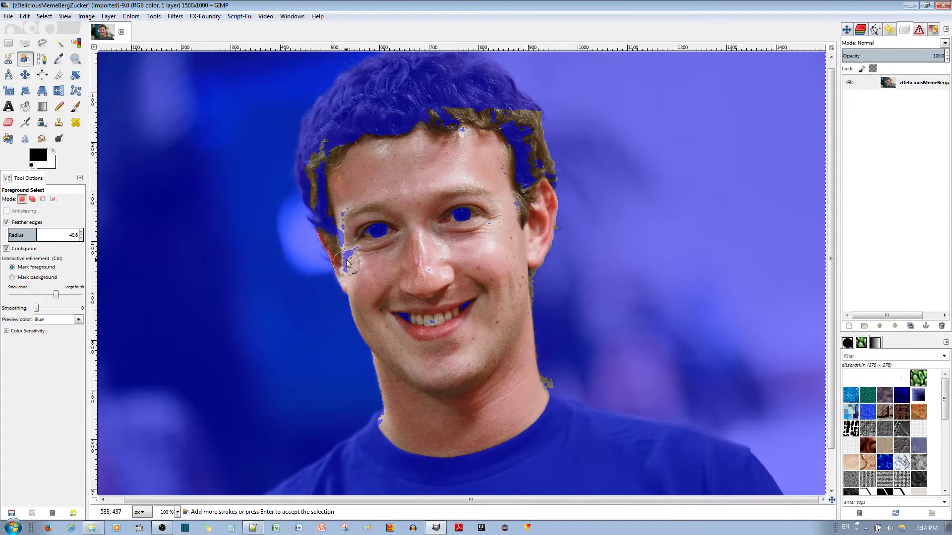
pyautogui.moveTo(534, 313)
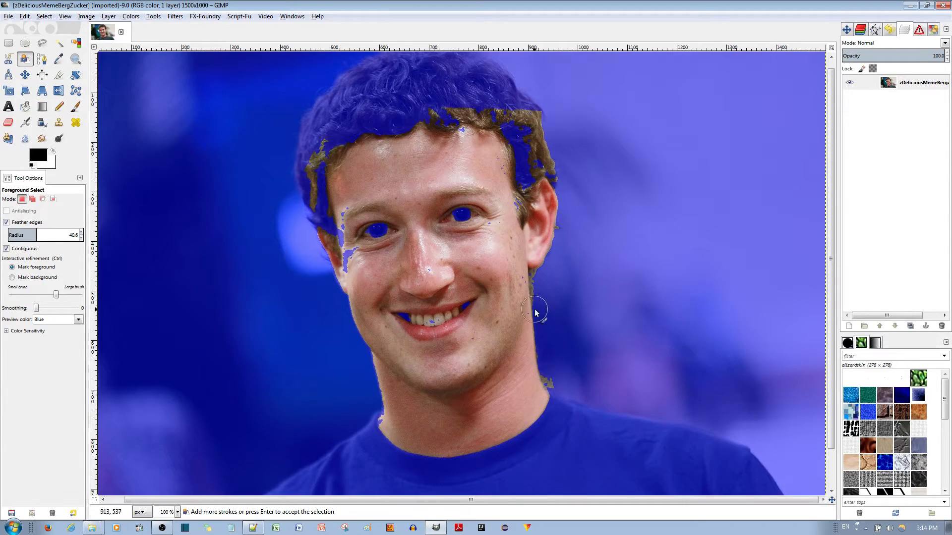
pyautogui.click(12, 278)
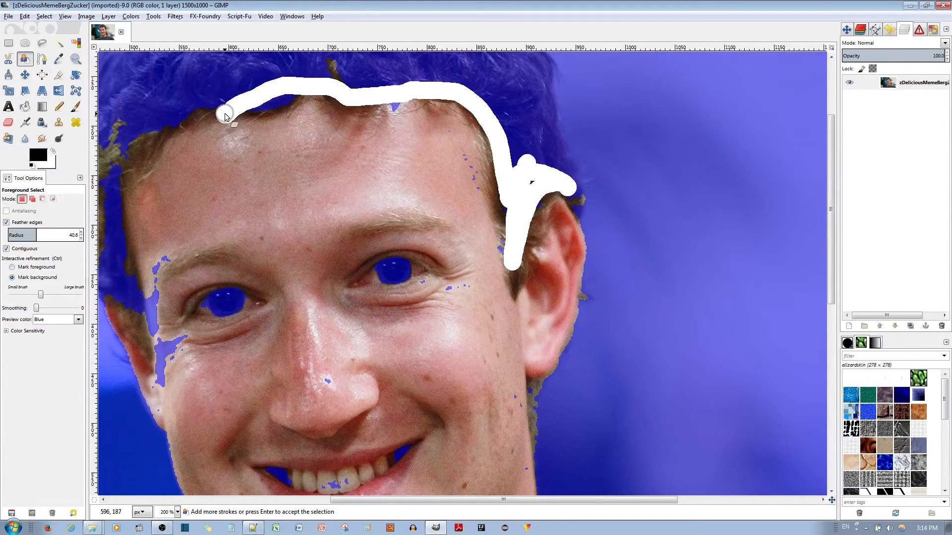
pyautogui.moveTo(225, 115); pyautogui.dragTo(113, 157)
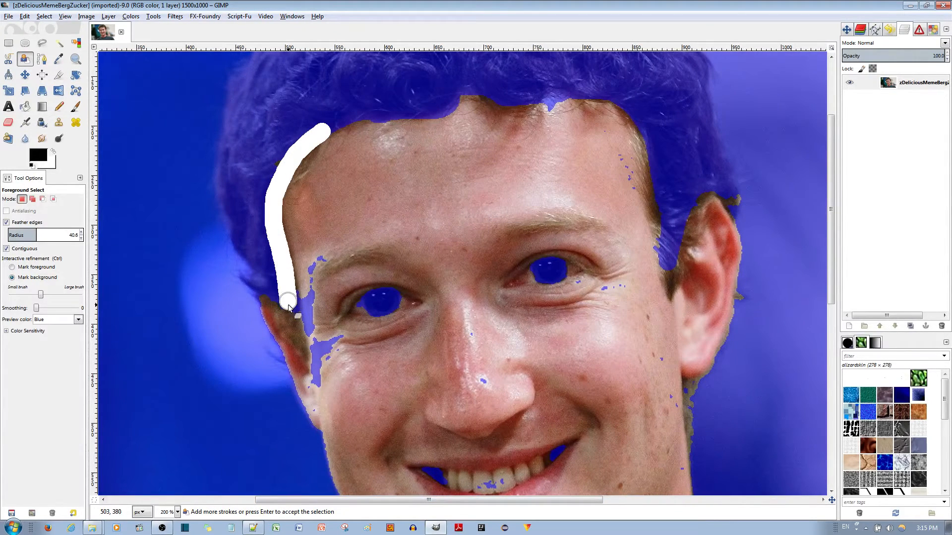
pyautogui.scroll(-3)
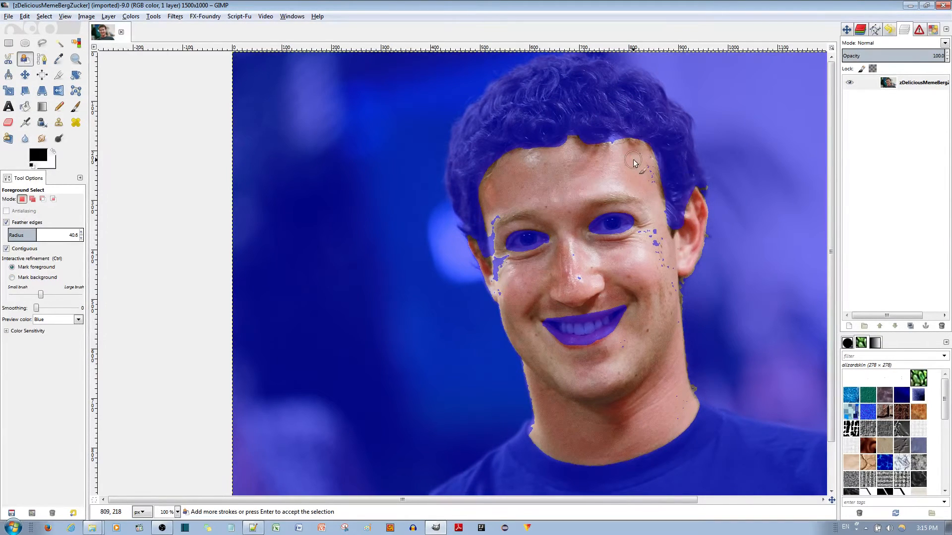
pyautogui.moveTo(618, 262)
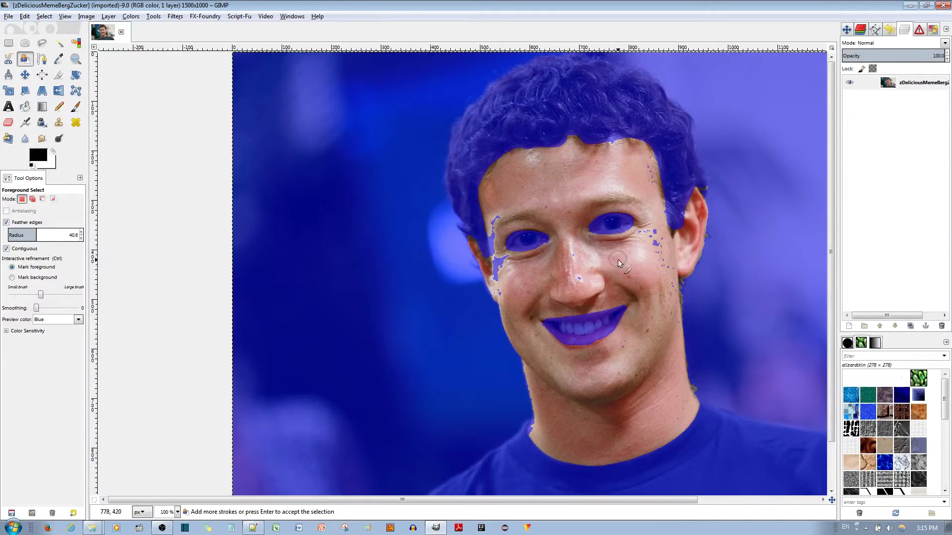
pyautogui.moveTo(651, 271)
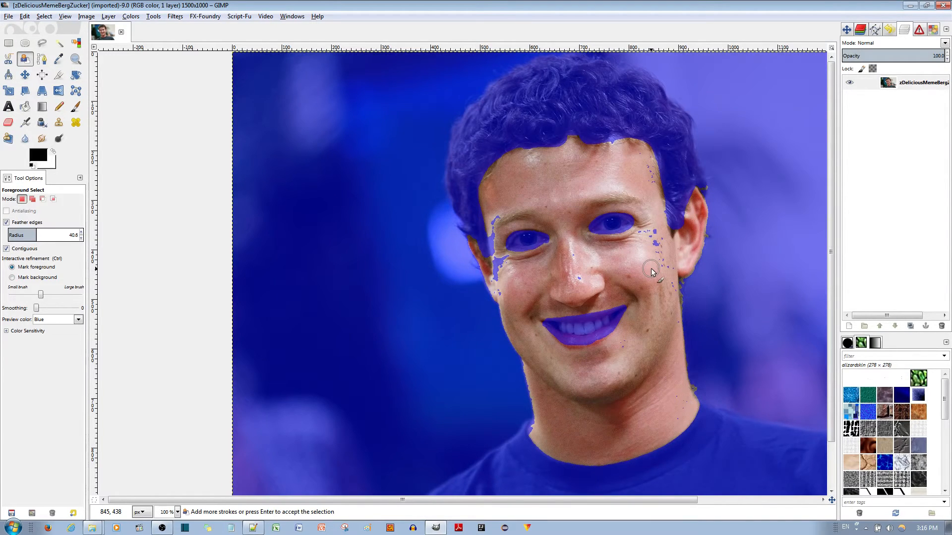
# Step: Accept the face selection, duplicate the portrait layer and ready Bucket Fill with the lizardskin pattern
pyautogui.press('Return')
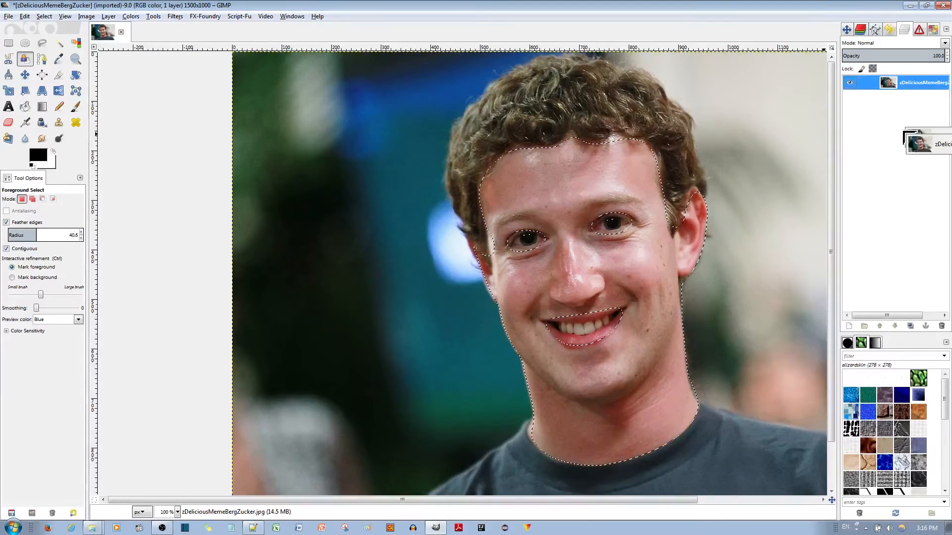
pyautogui.click(910, 326)
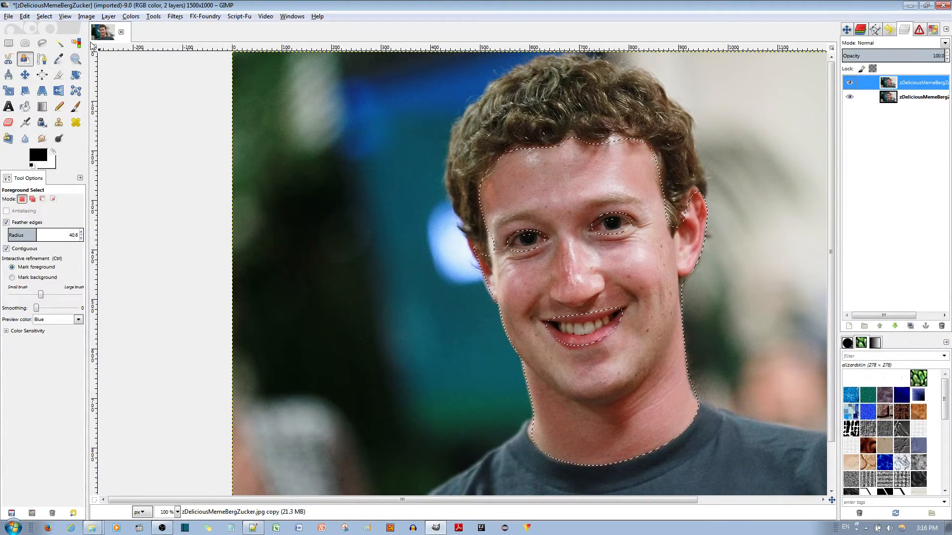
pyautogui.click(44, 16)
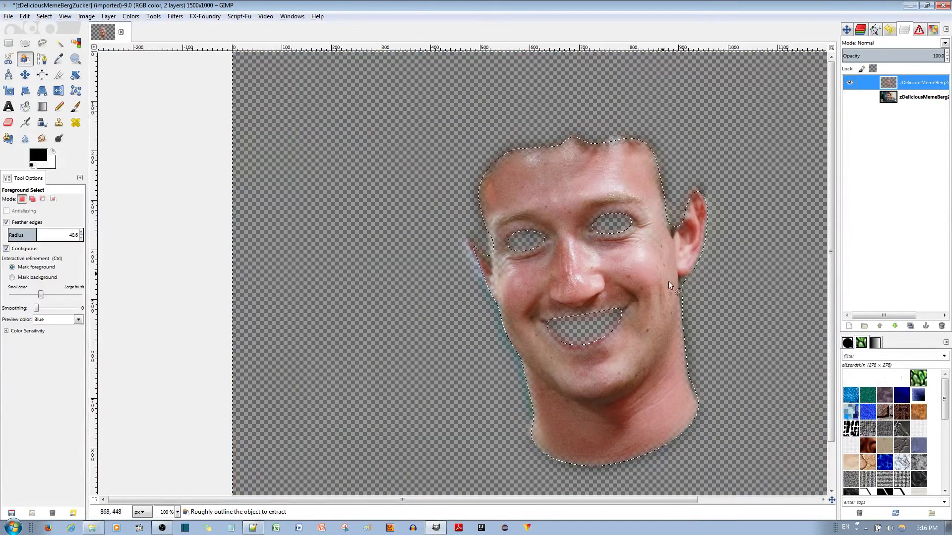
pyautogui.click(849, 97)
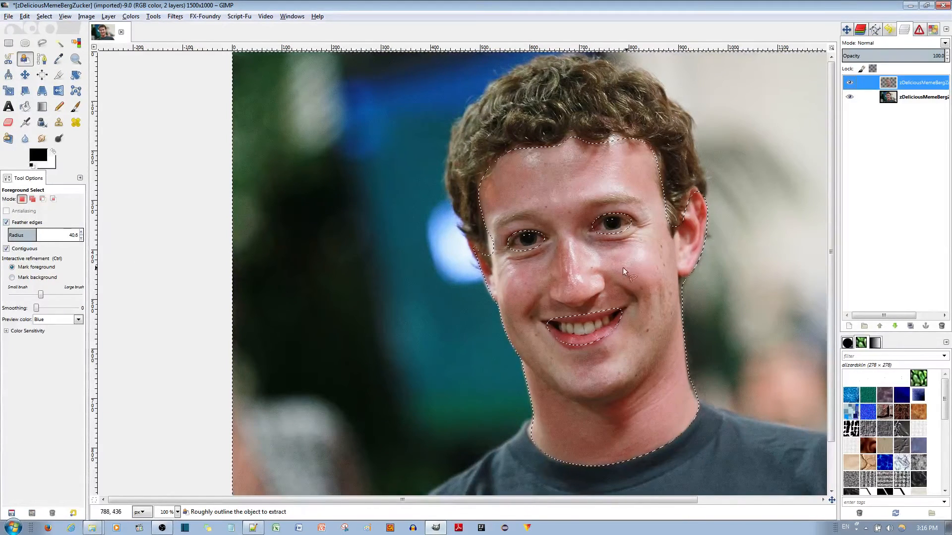
pyautogui.click(25, 107)
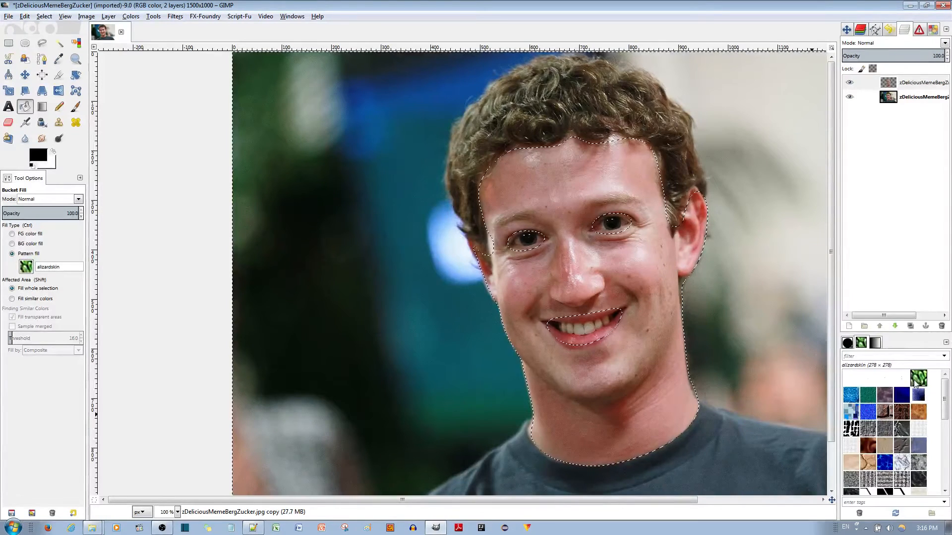
# Step: Fill the whole selection with lizard skin, then undo it because the background got covered
pyautogui.click(12, 287)
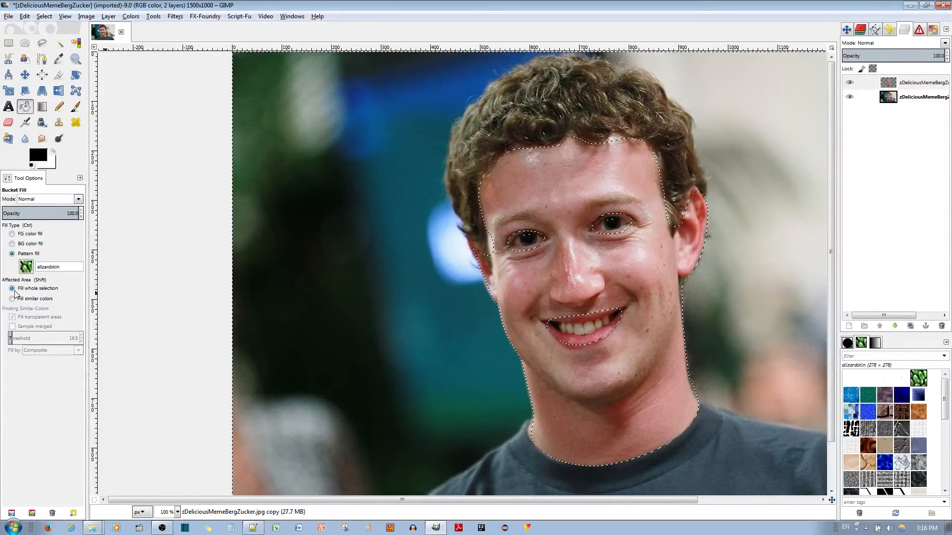
pyautogui.click(38, 288)
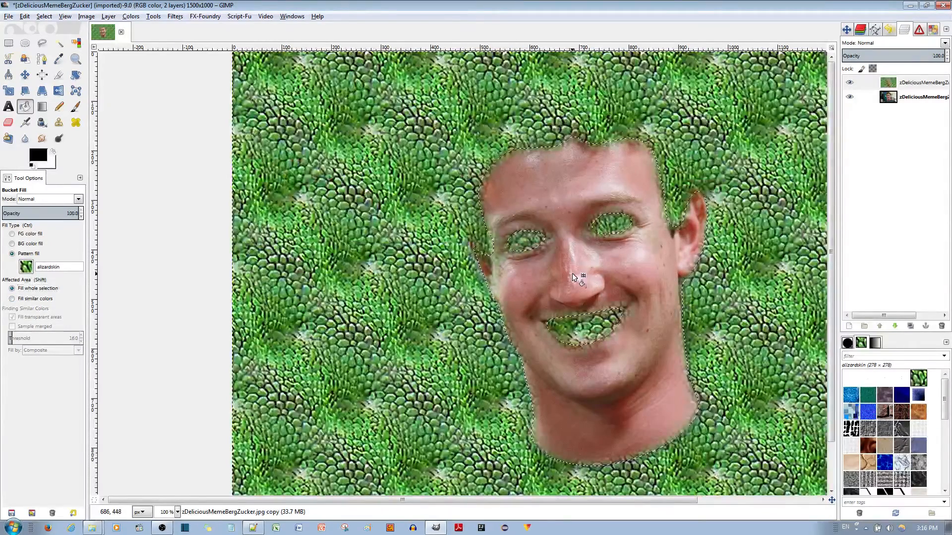
pyautogui.press('ctrl+z')
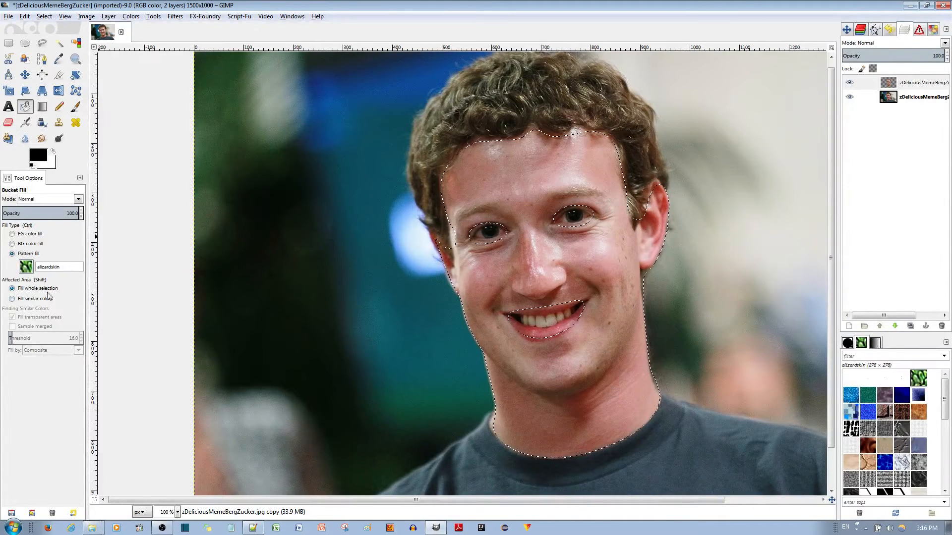
# Step: Fill similar colours at threshold 64.2 on the neck, face and ear, leaving eyes and mouth bare
pyautogui.click(12, 298)
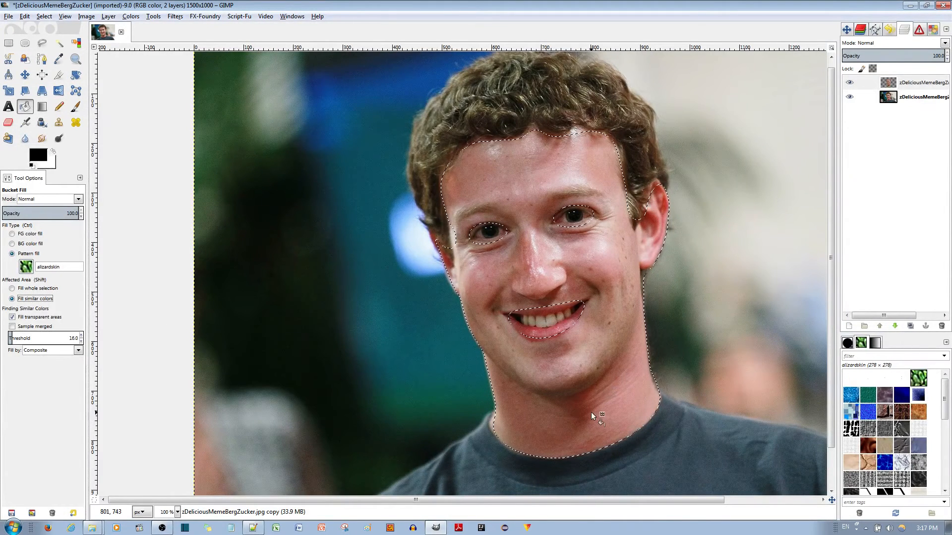
pyautogui.click(561, 440)
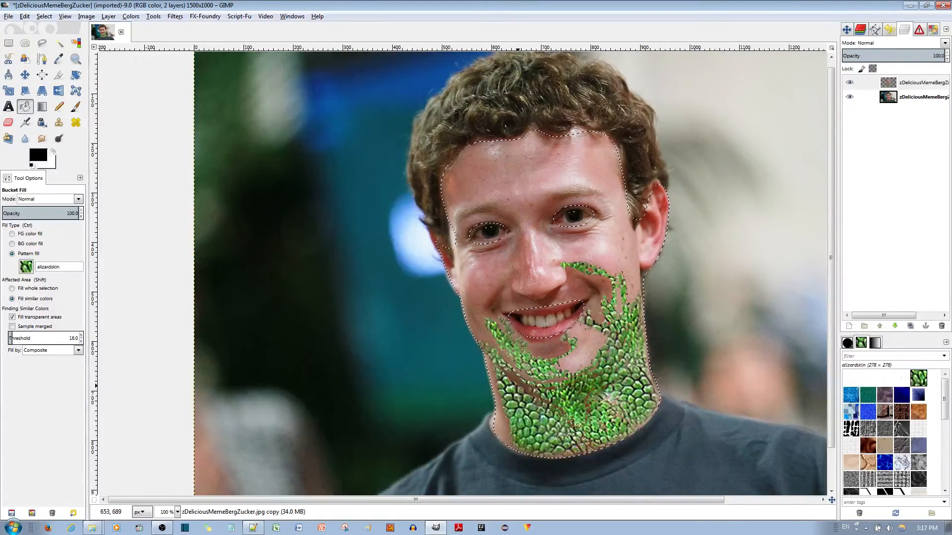
pyautogui.moveTo(116, 380)
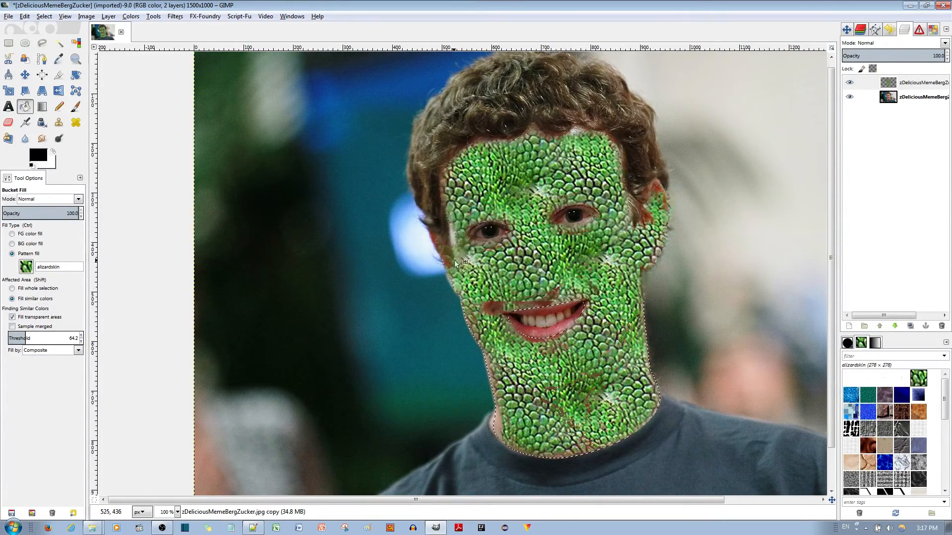
pyautogui.click(538, 189)
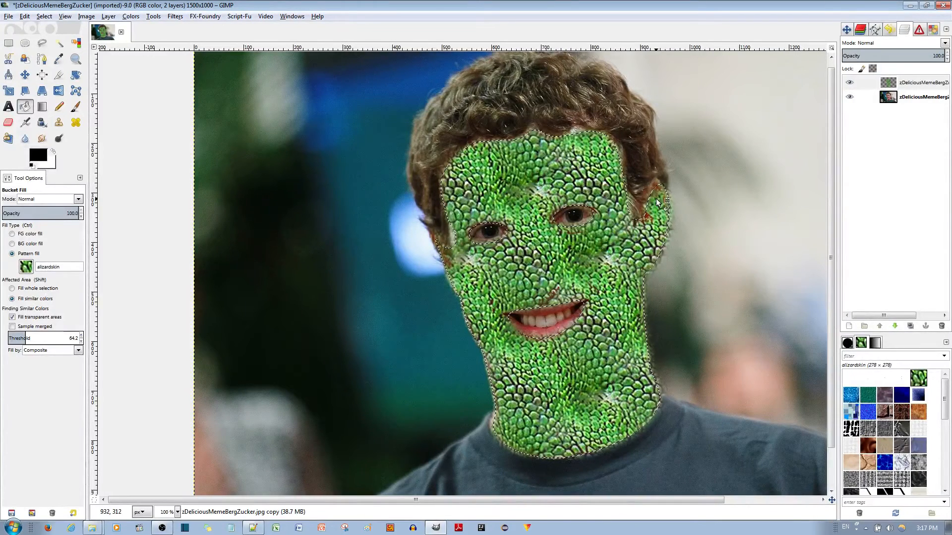
pyautogui.click(585, 370)
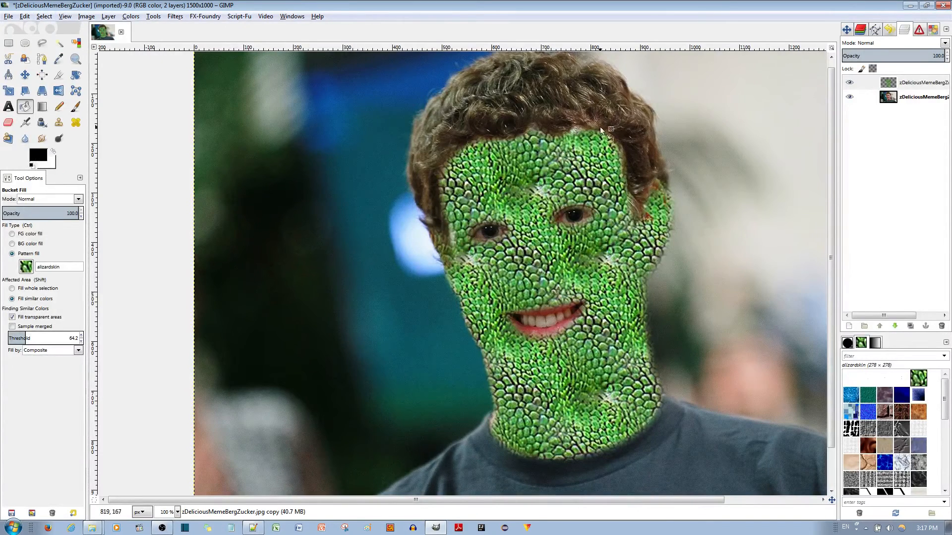
pyautogui.moveTo(935, 47)
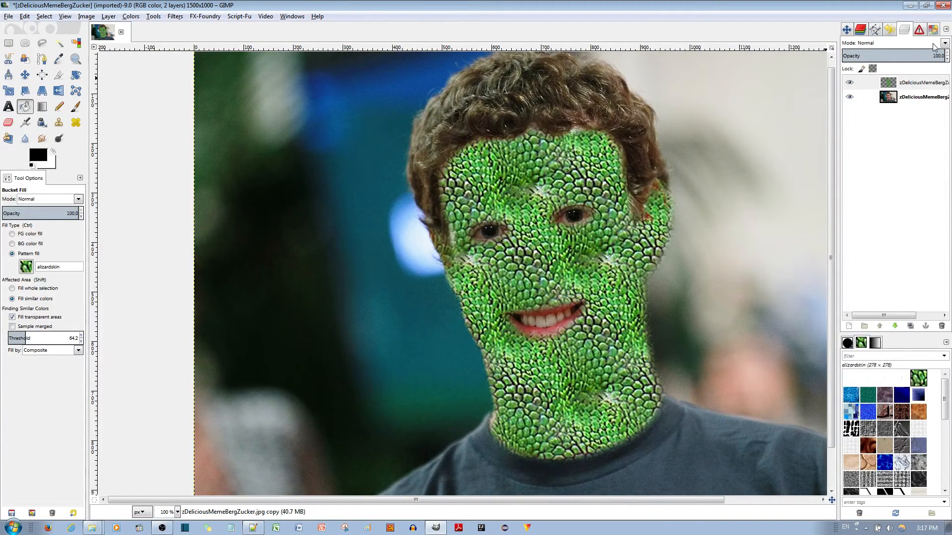
# Step: Try Hard light on the pattern layer, then settle on Multiply so the facial shading shows through
pyautogui.click(942, 42)
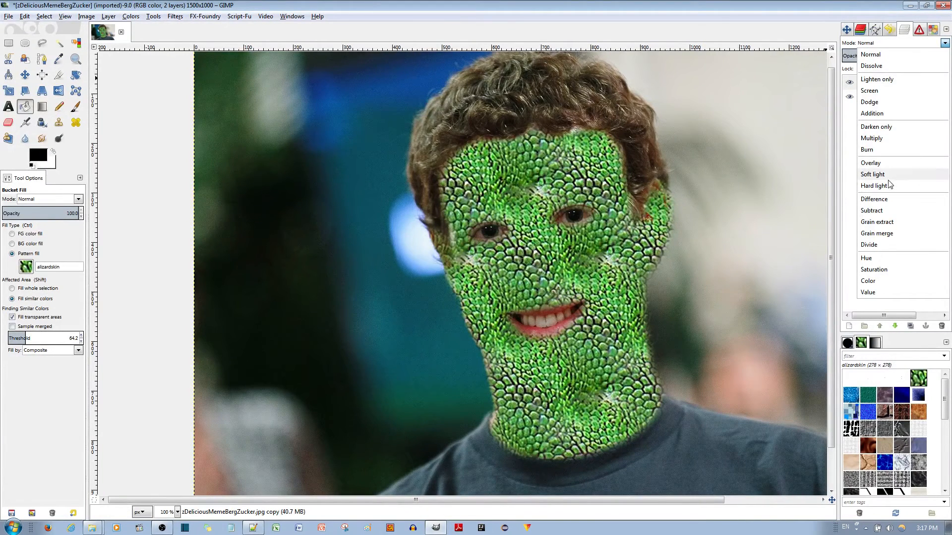
pyautogui.click(873, 174)
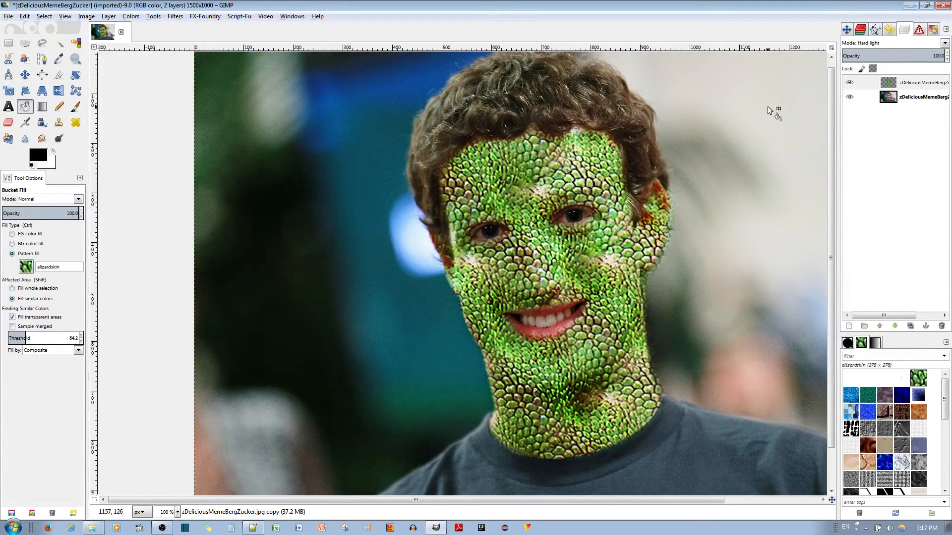
pyautogui.click(944, 43)
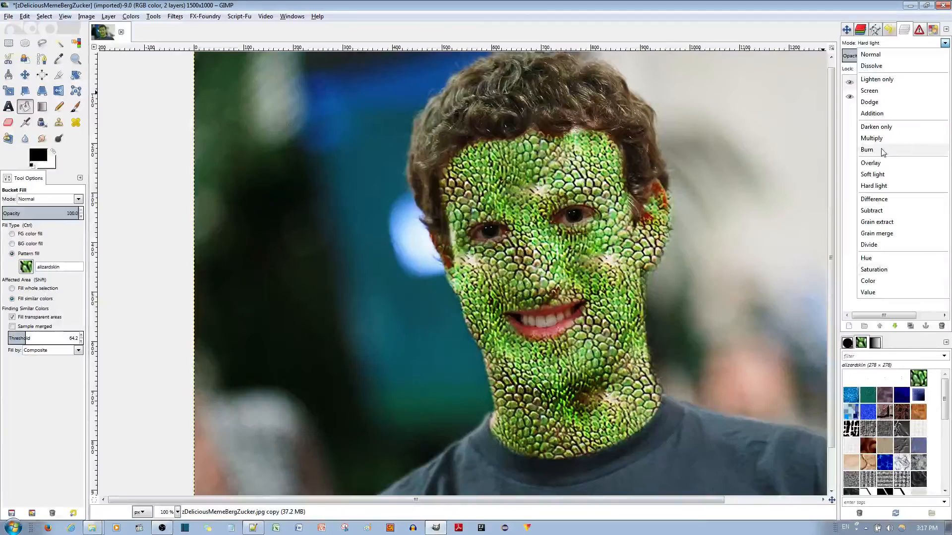
pyautogui.click(872, 137)
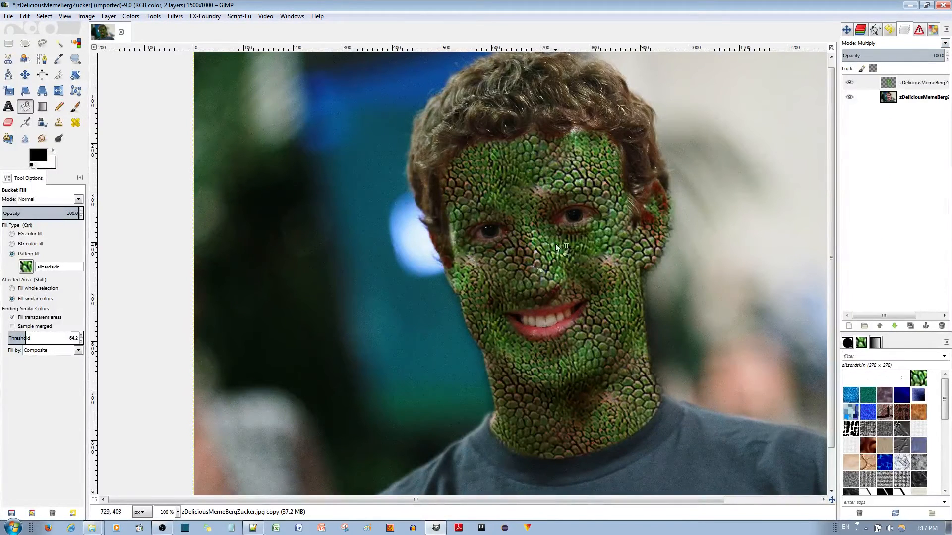
pyautogui.moveTo(586, 438)
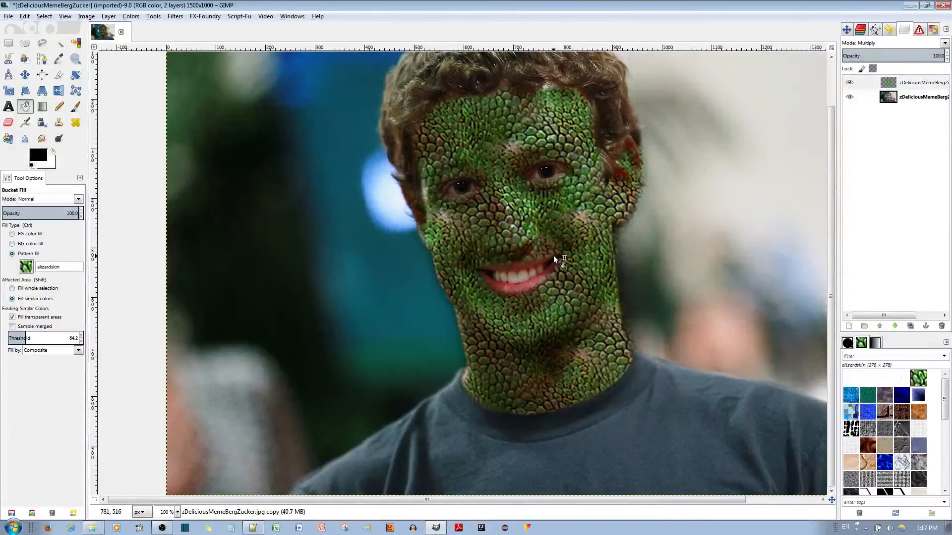
# Step: Colorize the lizard-skin layer to hue 96 and saturation 80, a vivid yellow-green
pyautogui.click(129, 15)
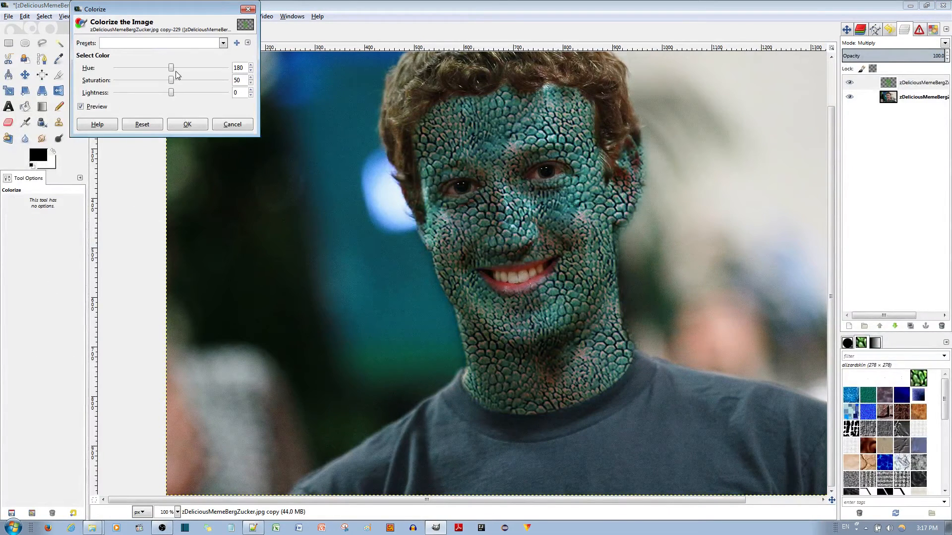
pyautogui.moveTo(170, 67); pyautogui.dragTo(149, 67)
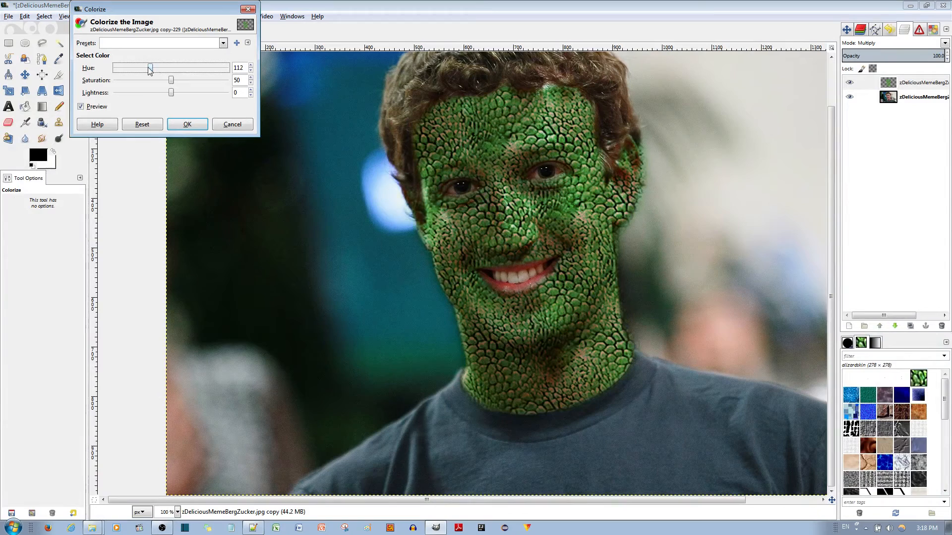
pyautogui.moveTo(151, 68); pyautogui.dragTo(145, 68)
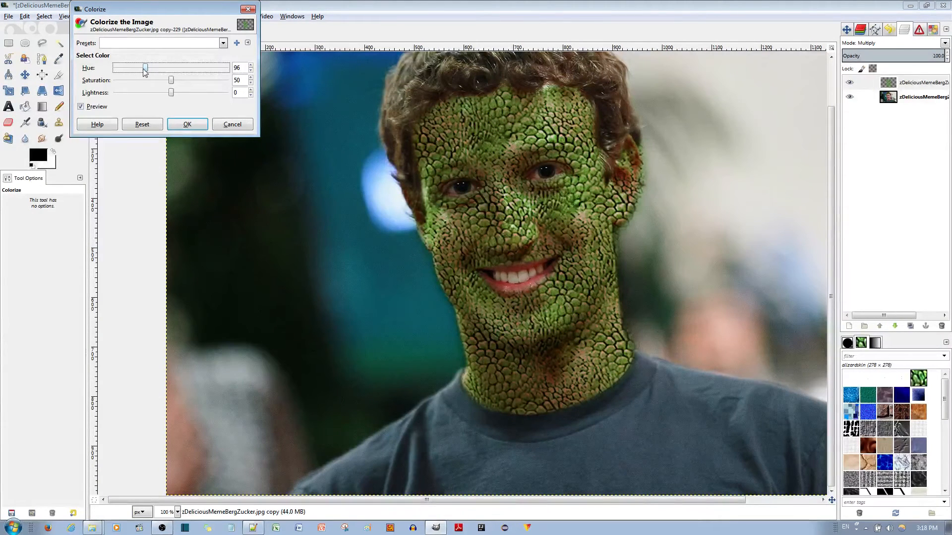
pyautogui.moveTo(171, 79); pyautogui.dragTo(207, 79)
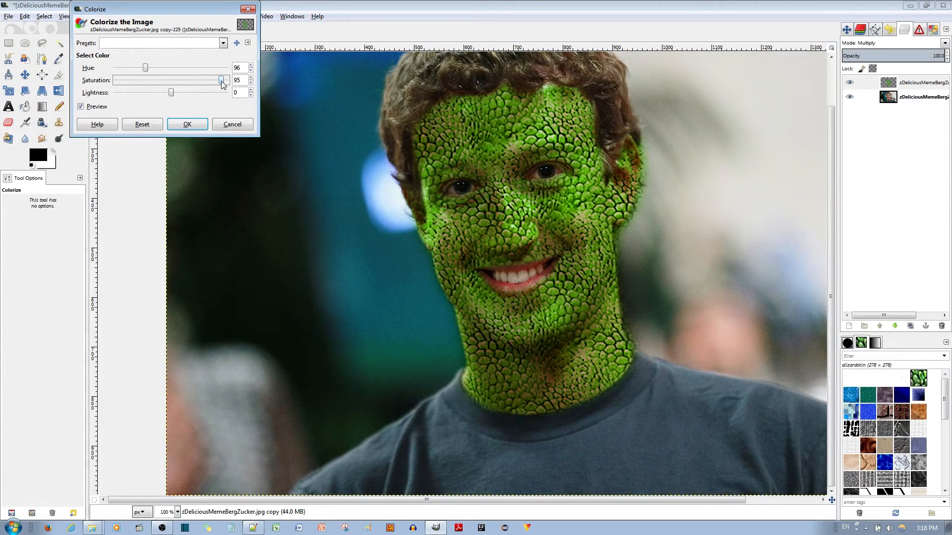
pyautogui.moveTo(221, 80); pyautogui.dragTo(128, 79)
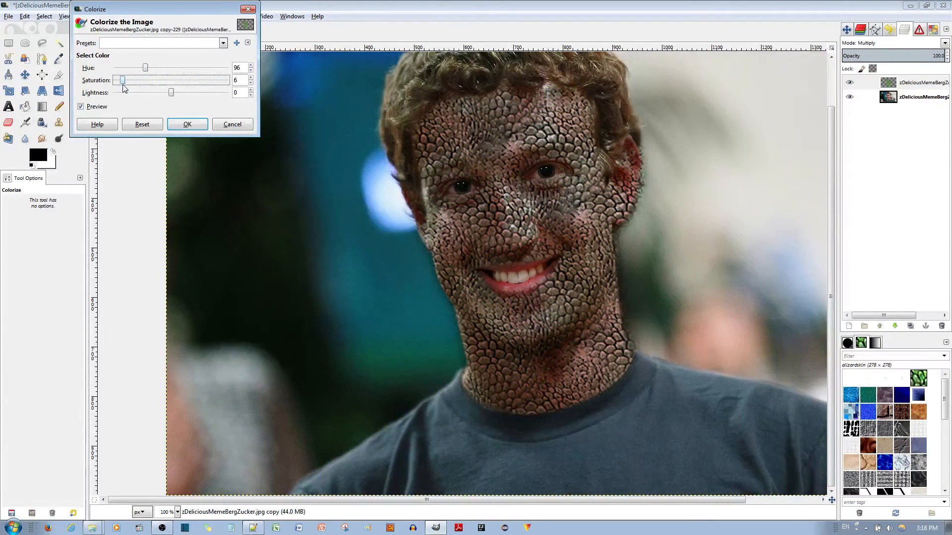
pyautogui.moveTo(122, 81); pyautogui.dragTo(186, 80)
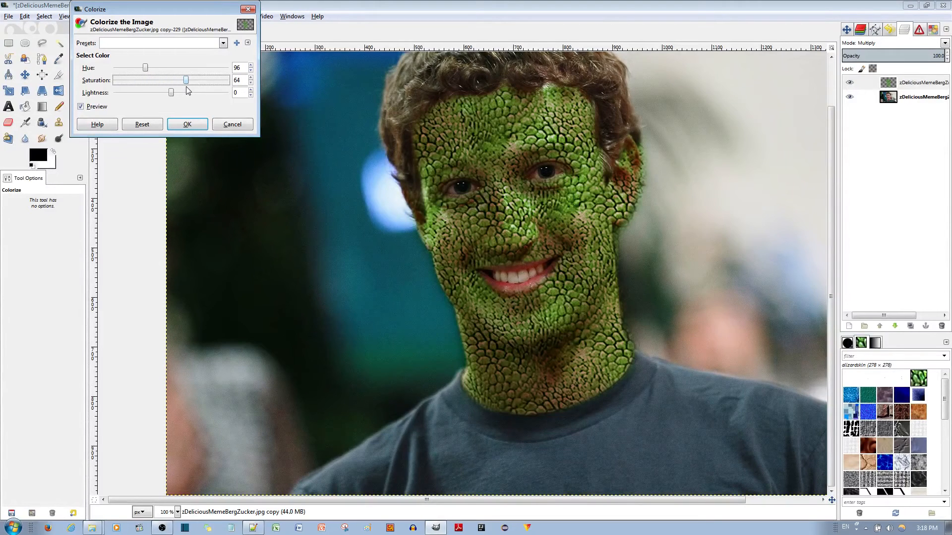
pyautogui.moveTo(186, 80); pyautogui.dragTo(204, 79)
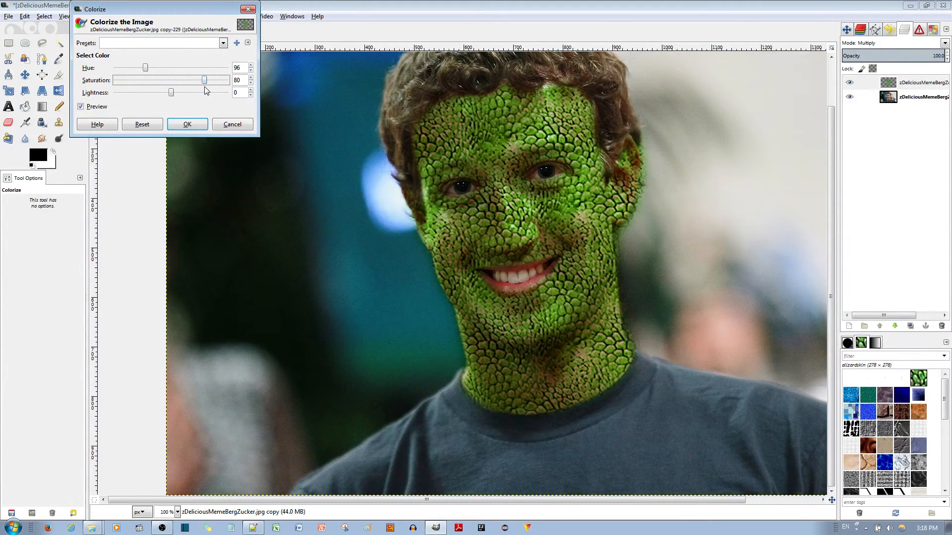
pyautogui.click(186, 123)
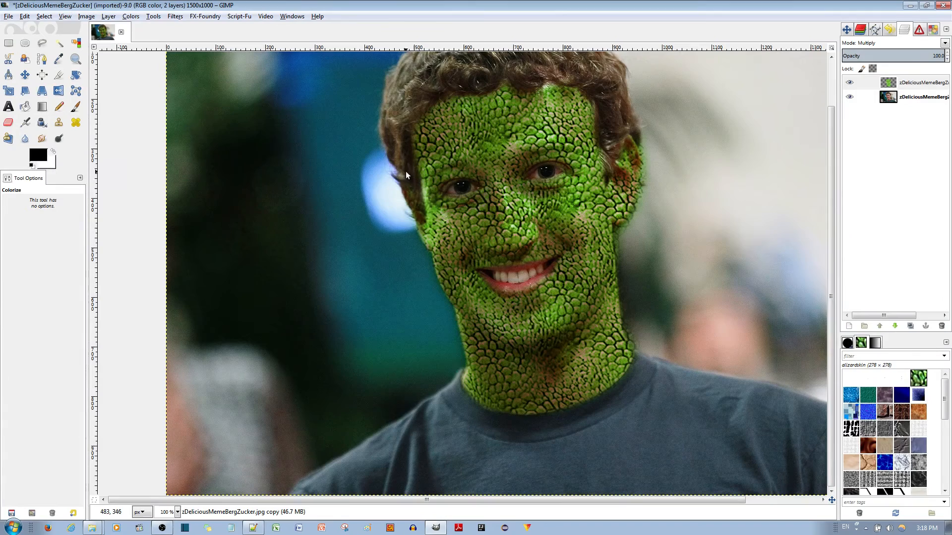
pyautogui.moveTo(655, 218)
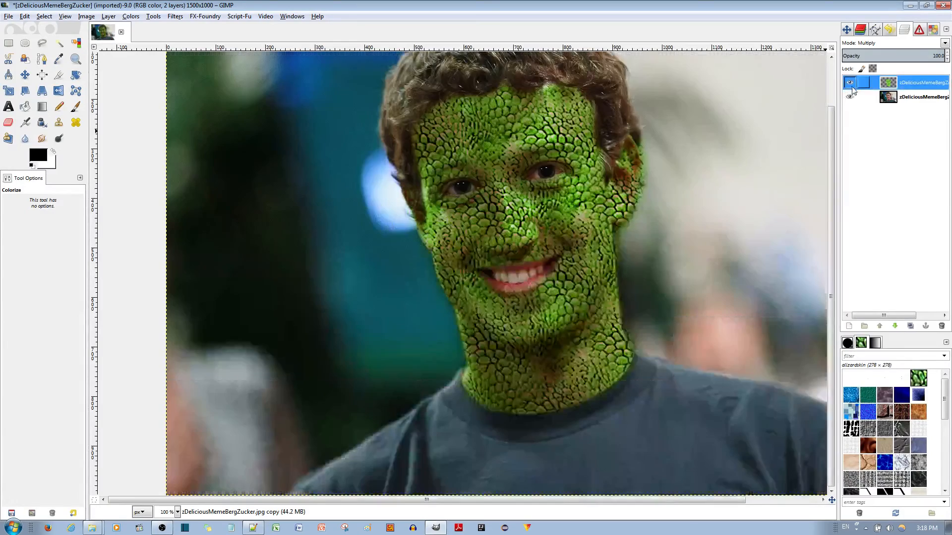
# Step: With the Eraser at 300% zoom, clean the stray lizard-skin pattern along the cheek and jawline
pyautogui.click(849, 86)
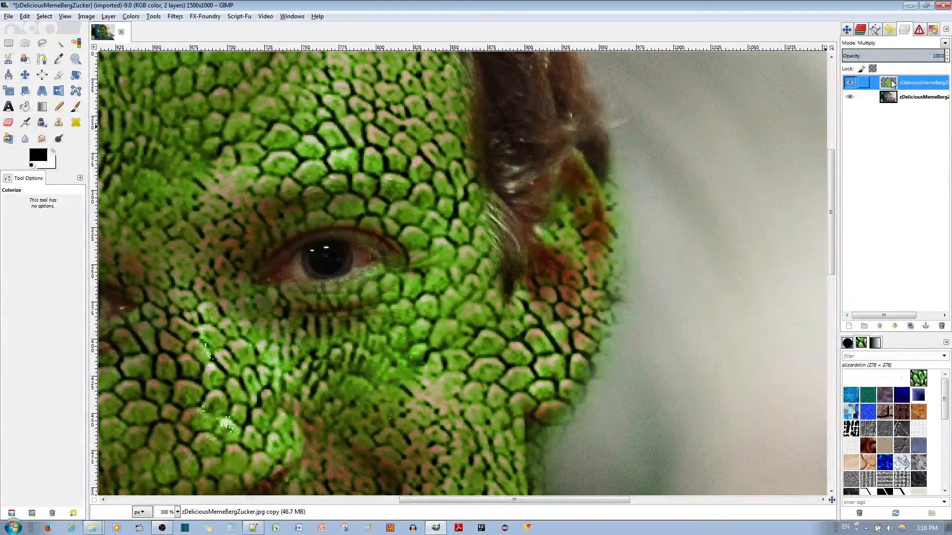
pyautogui.click(8, 122)
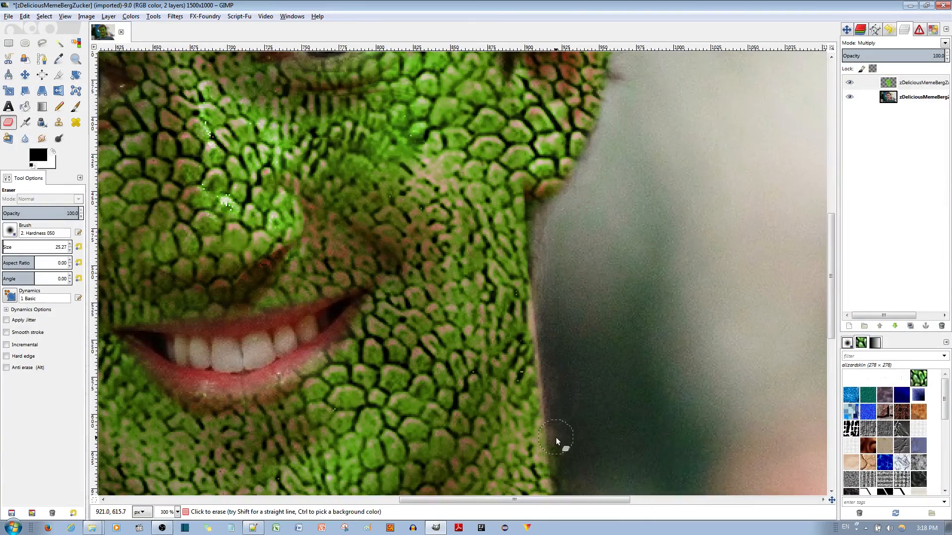
pyautogui.scroll(-3)
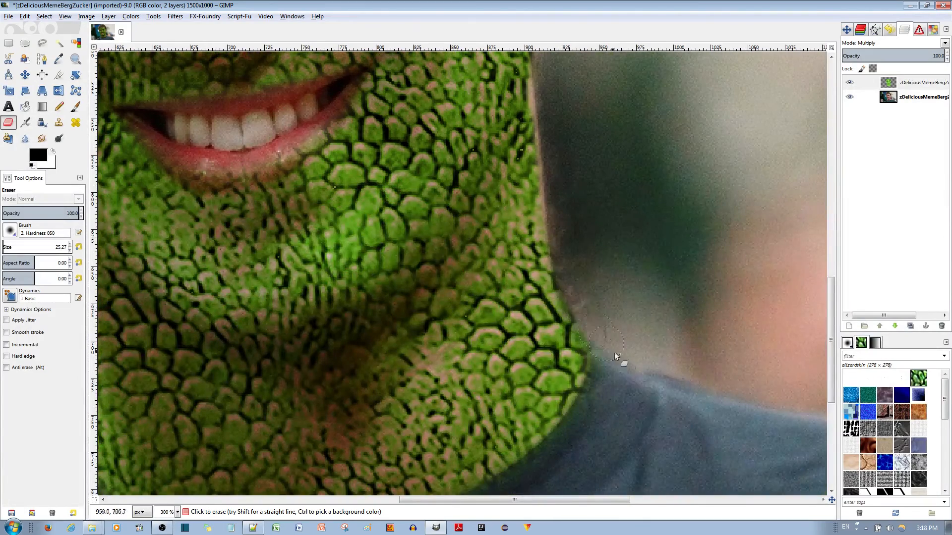